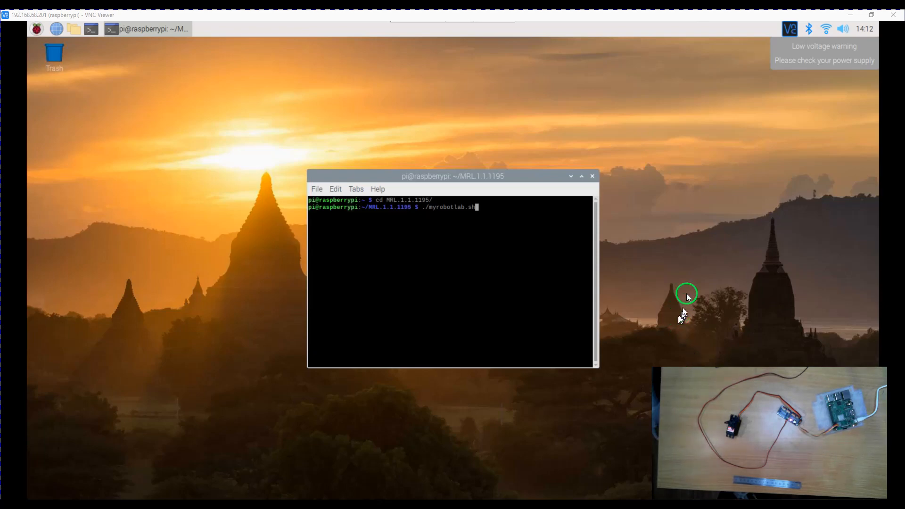
pyautogui.moveTo(705, 141)
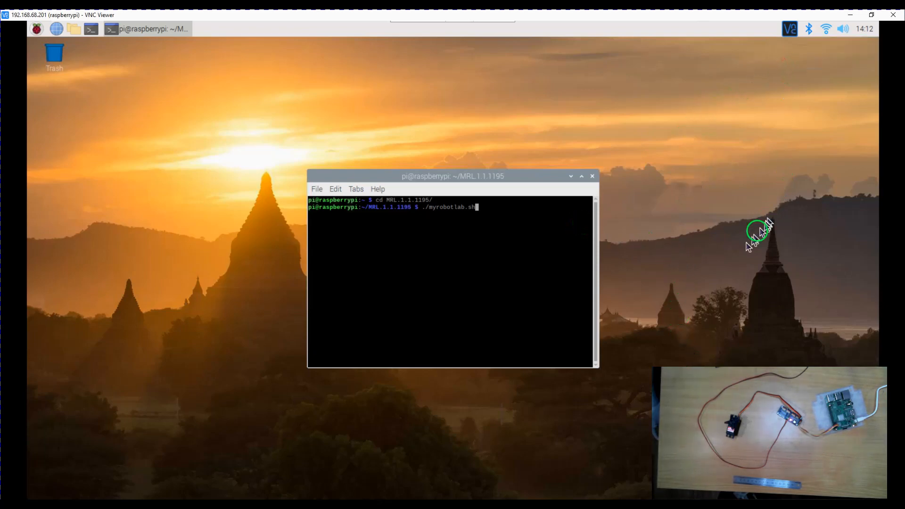
pyautogui.moveTo(388, 220)
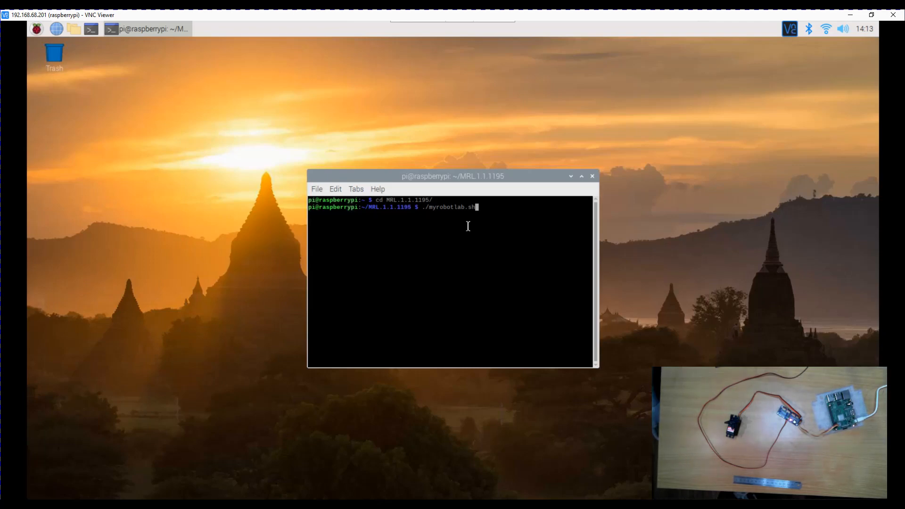
# Step: Bring up the Pi's MyRobotLab WebUI at 192.168.68.201:8888 showing the Intro service page
pyautogui.click(457, 264)
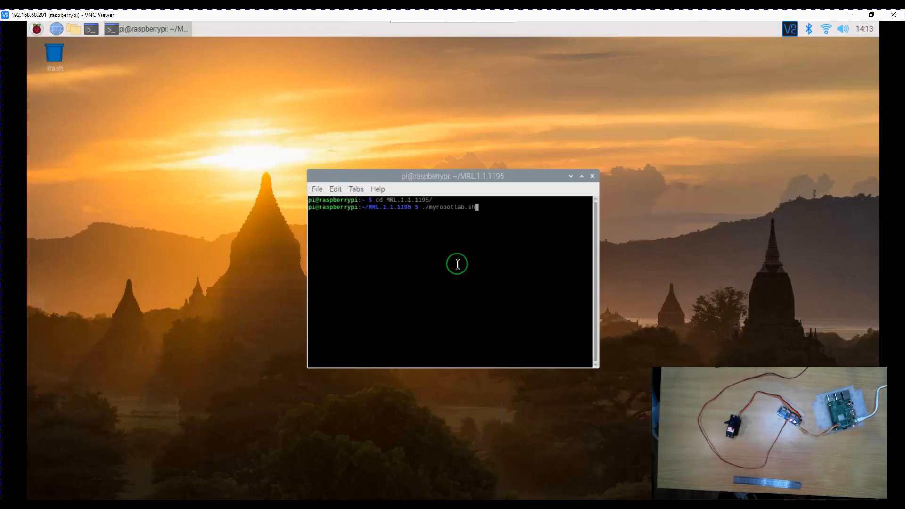
pyautogui.moveTo(441, 224)
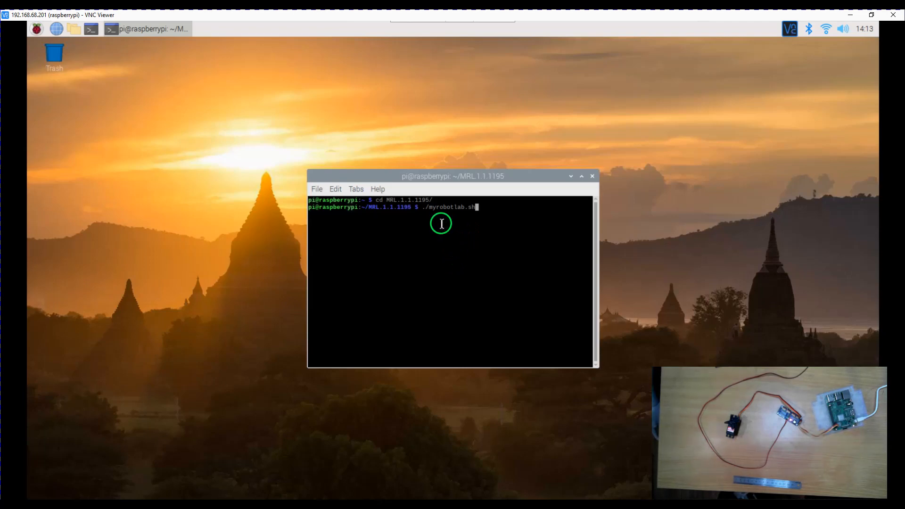
pyautogui.moveTo(469, 217)
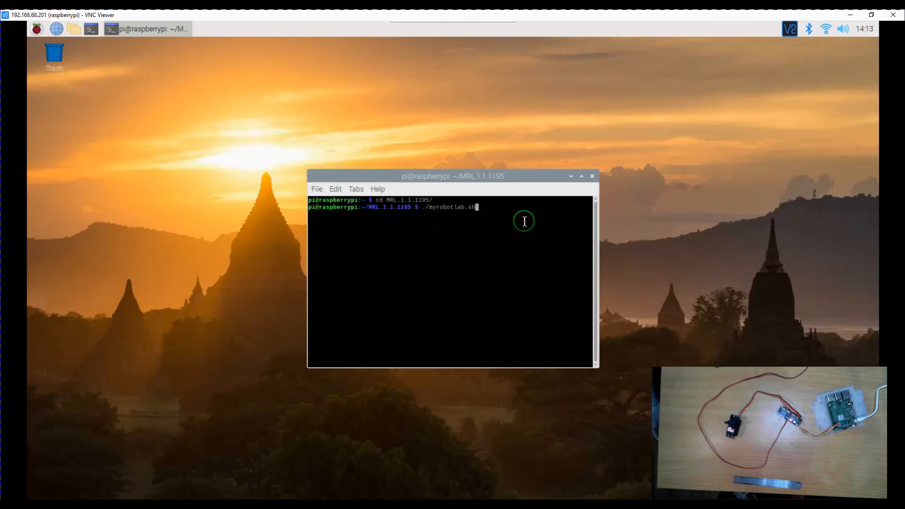
pyautogui.click(524, 220)
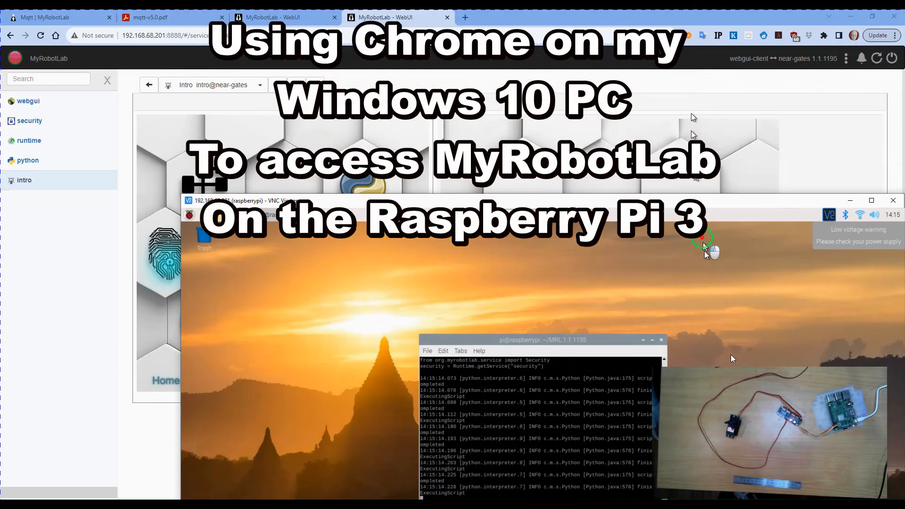
pyautogui.click(892, 200)
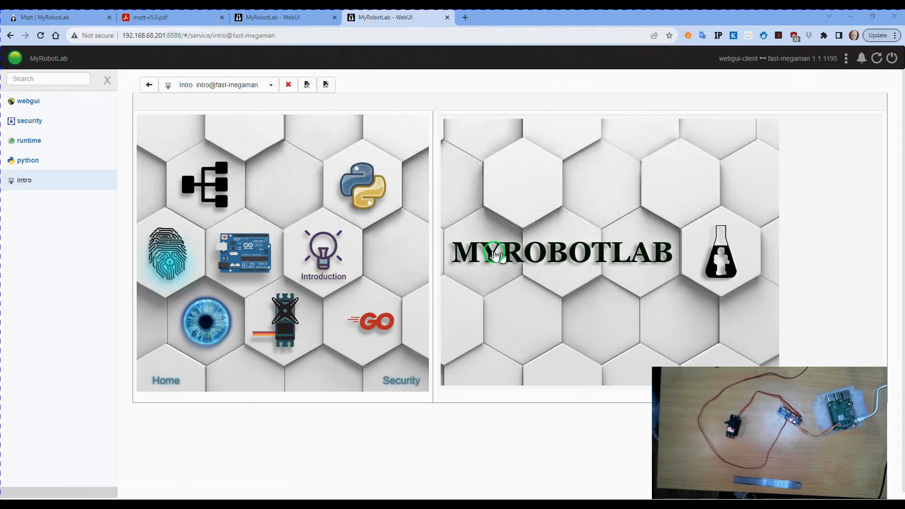
pyautogui.moveTo(388, 266)
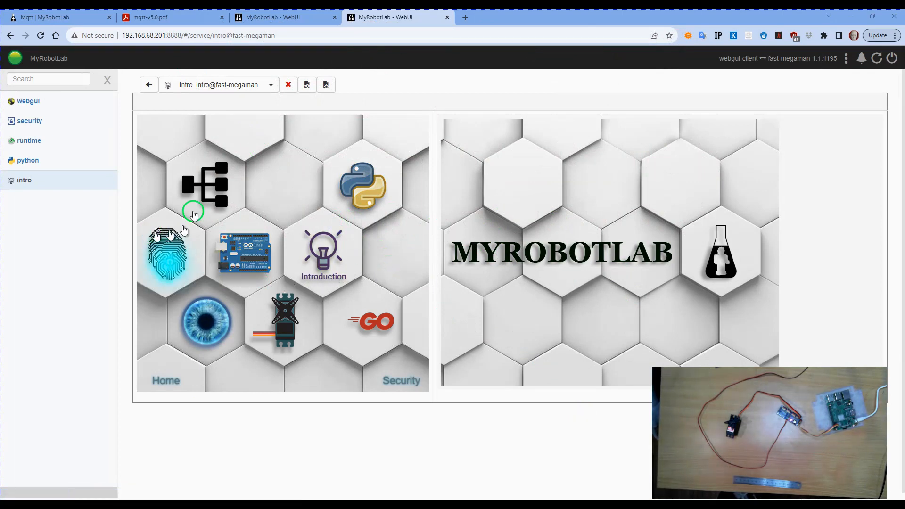
# Step: Create a new Python script named Demo.py in the python service
pyautogui.click(28, 160)
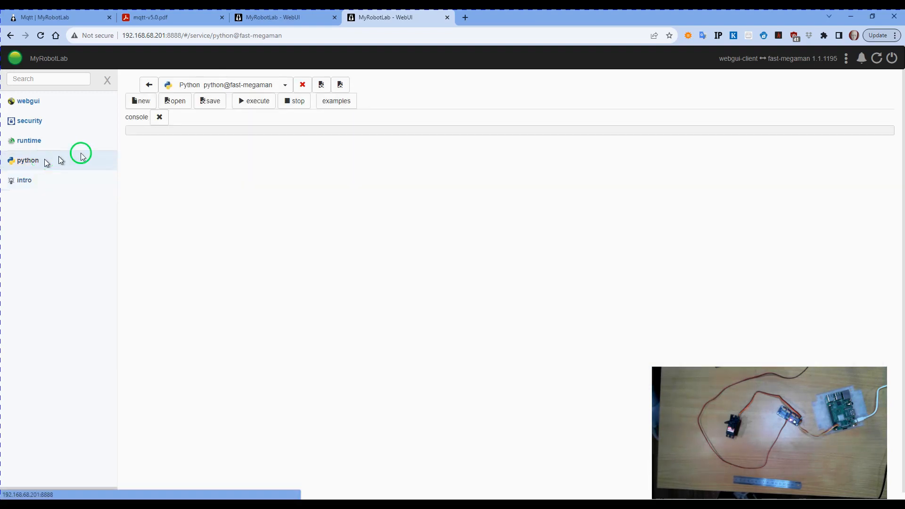
pyautogui.click(140, 101)
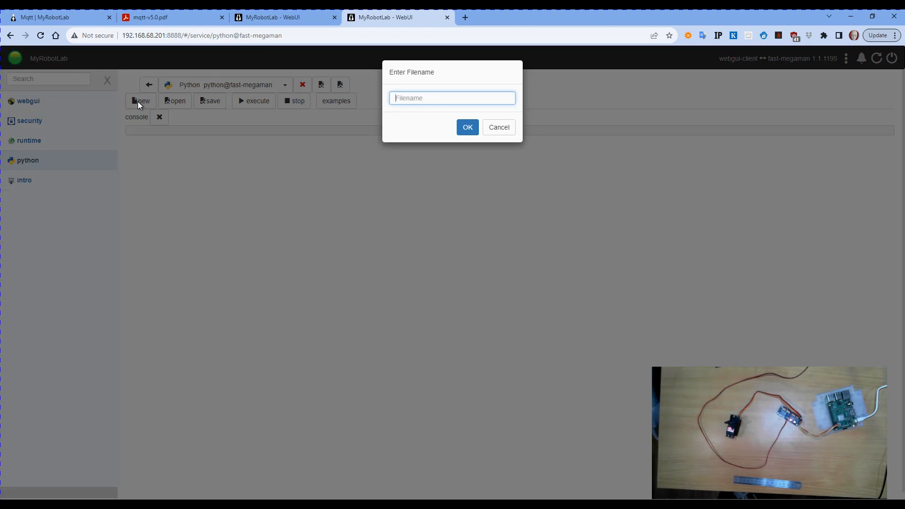
pyautogui.write('Demo')
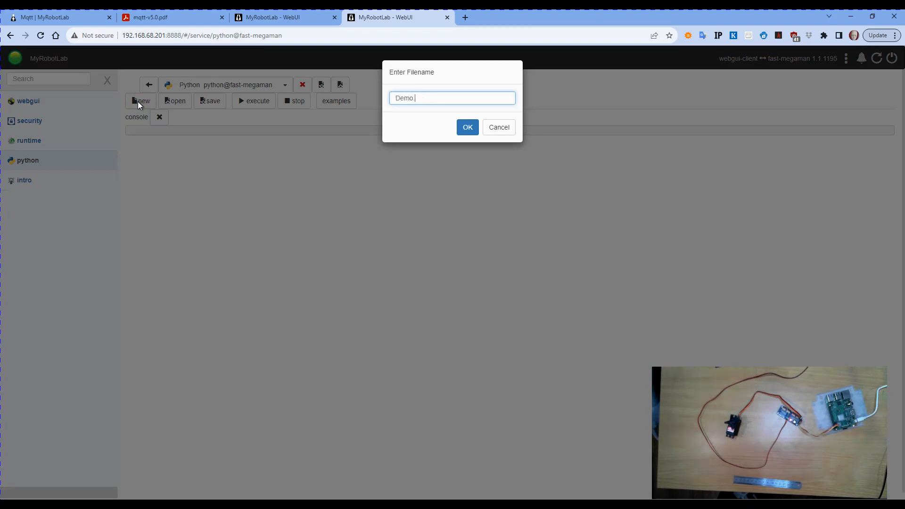
pyautogui.write('.py')
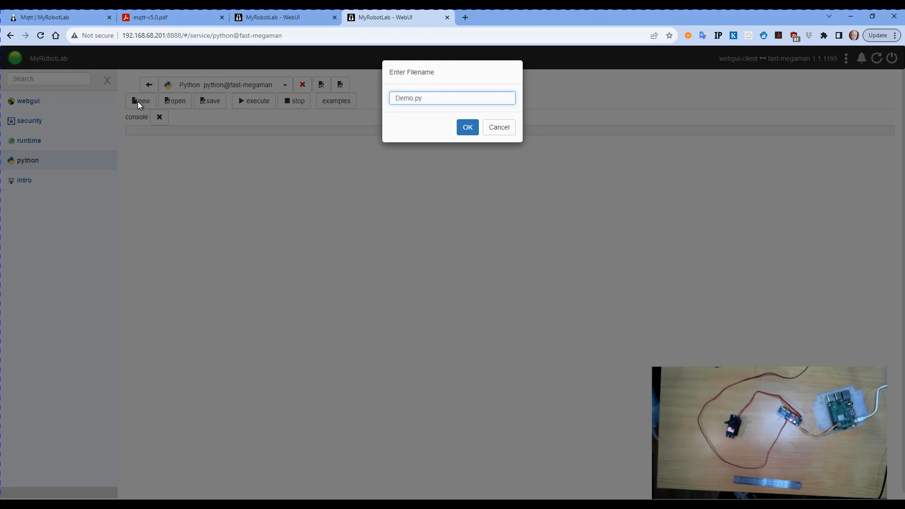
pyautogui.click(468, 127)
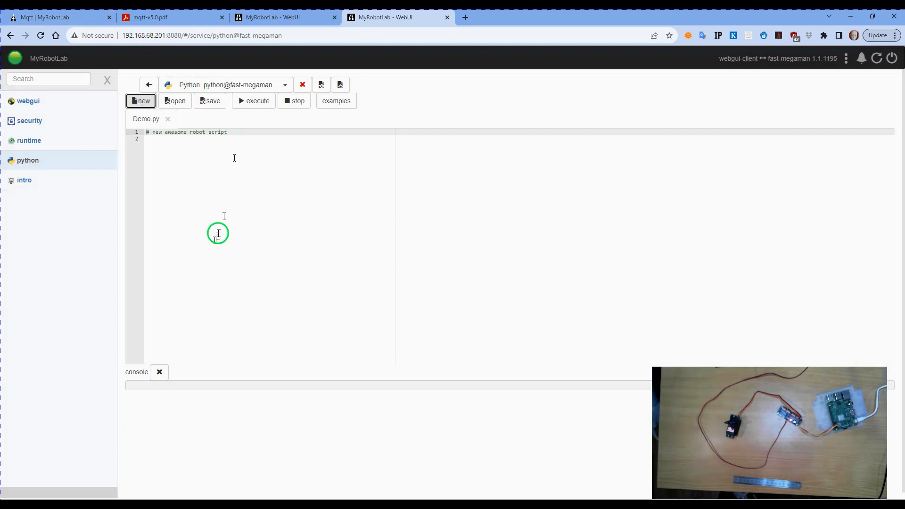
# Step: Enter print(runtime.getPlatform()) and run it, showing armv7.hfp.32.linux in the console
pyautogui.write('prin')
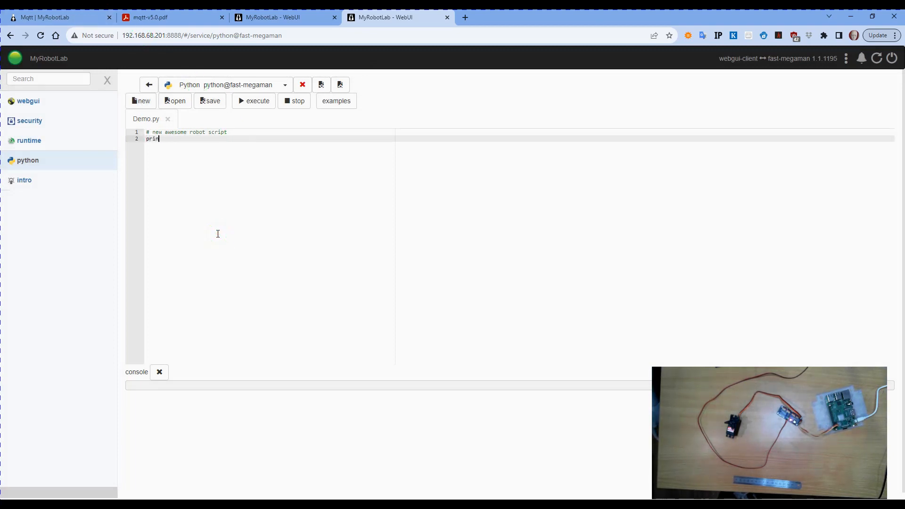
pyautogui.write('t(')
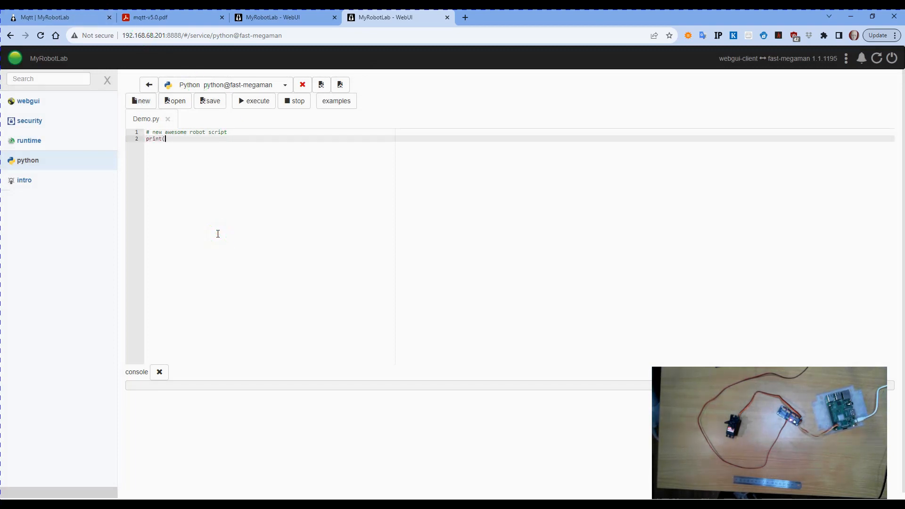
pyautogui.write('runtime')
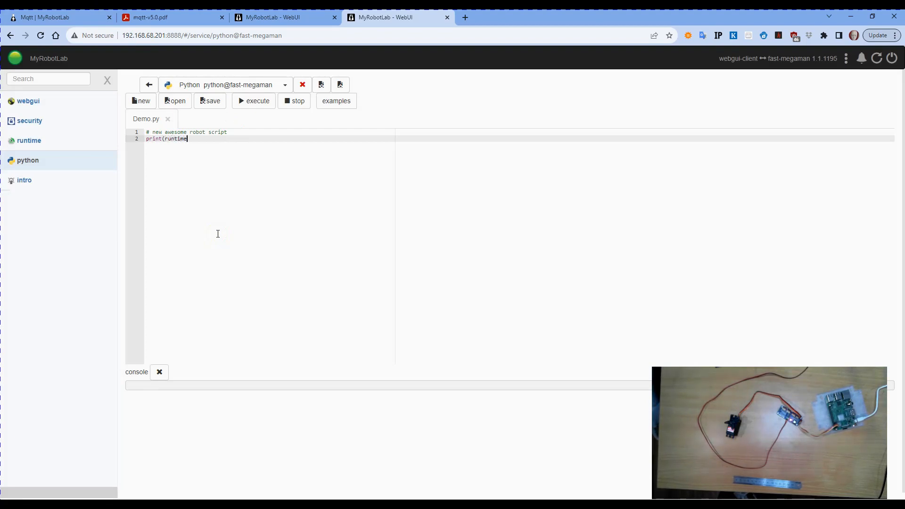
pyautogui.write('.getP')
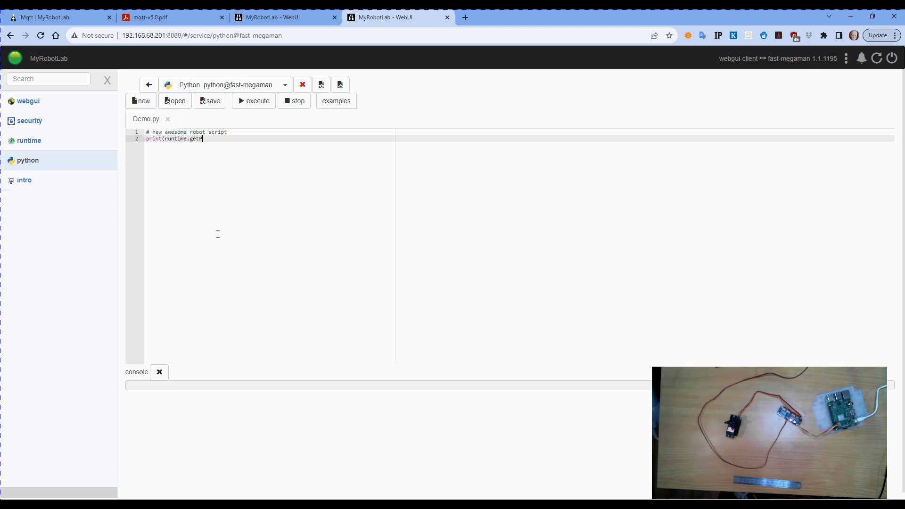
pyautogui.write('lat')
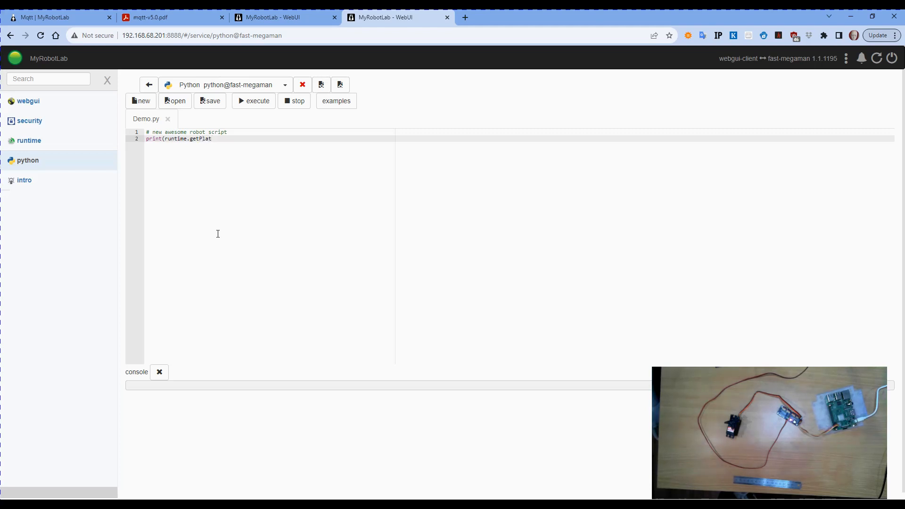
pyautogui.write('form')
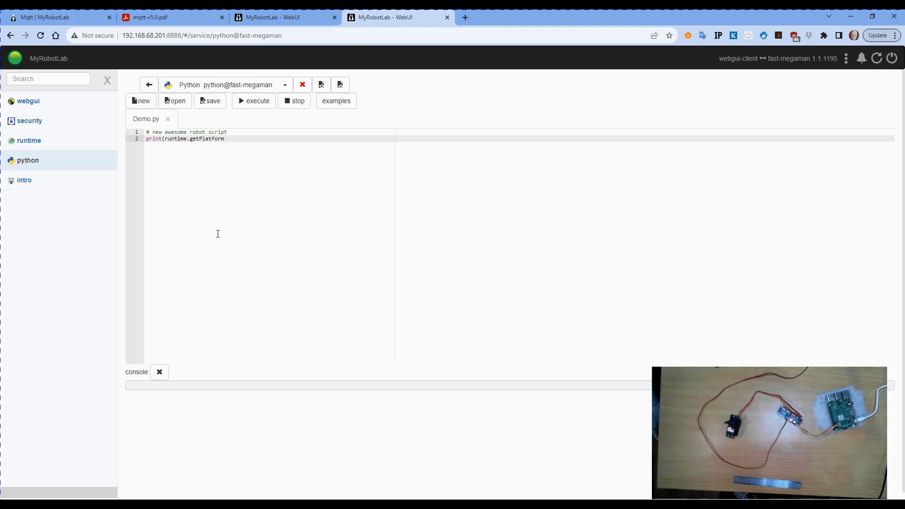
pyautogui.write('()')
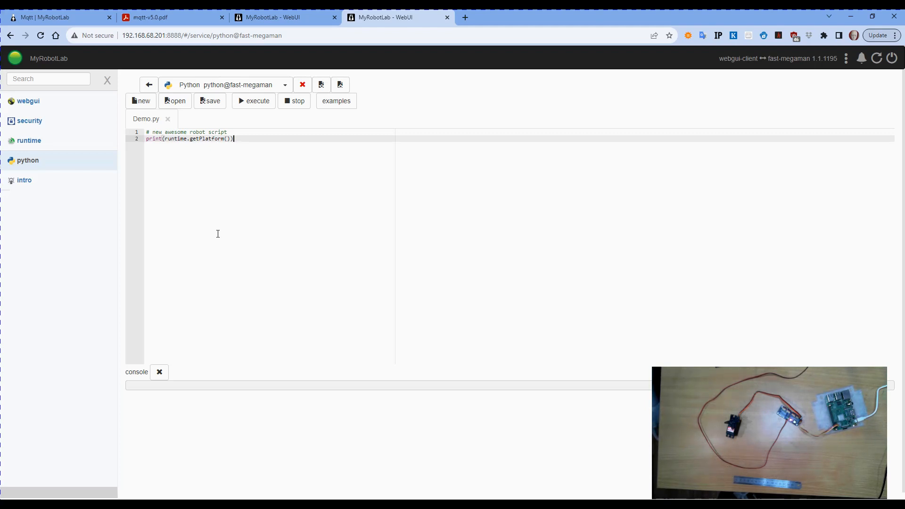
pyautogui.press('Enter')
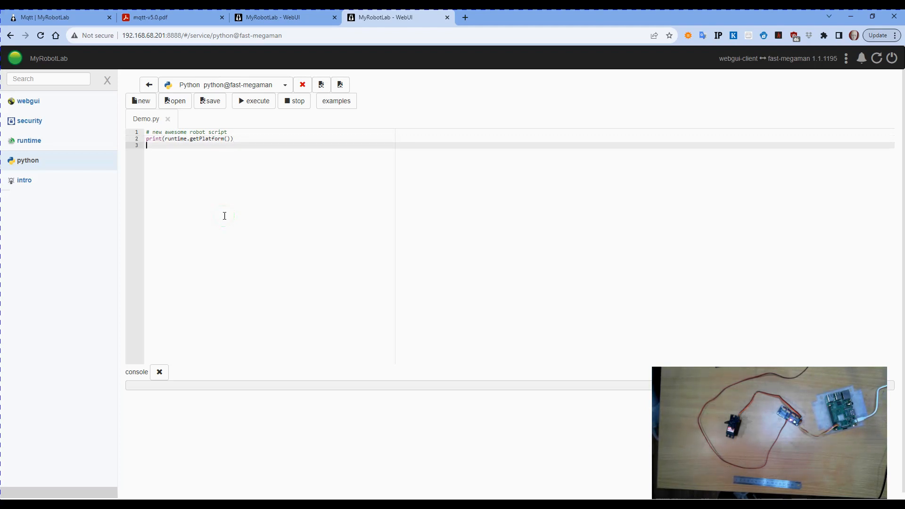
pyautogui.click(254, 100)
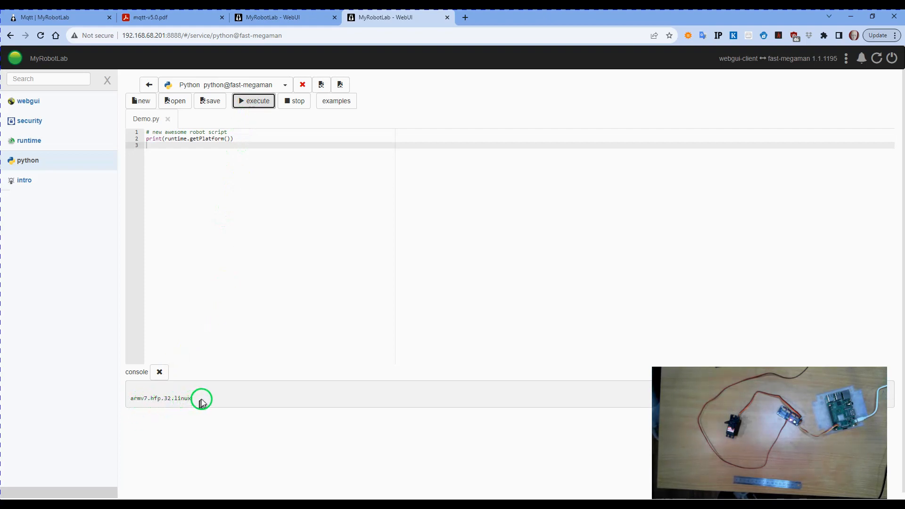
pyautogui.moveTo(213, 403)
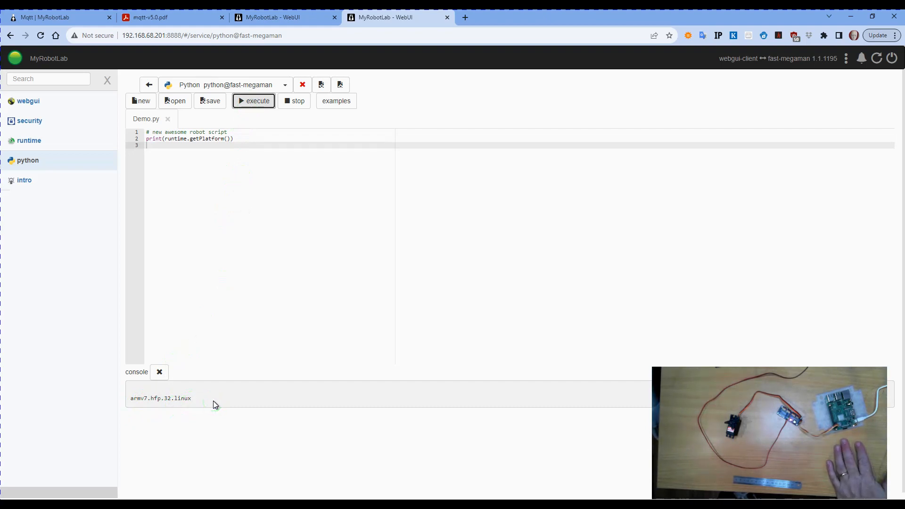
pyautogui.moveTo(270, 17)
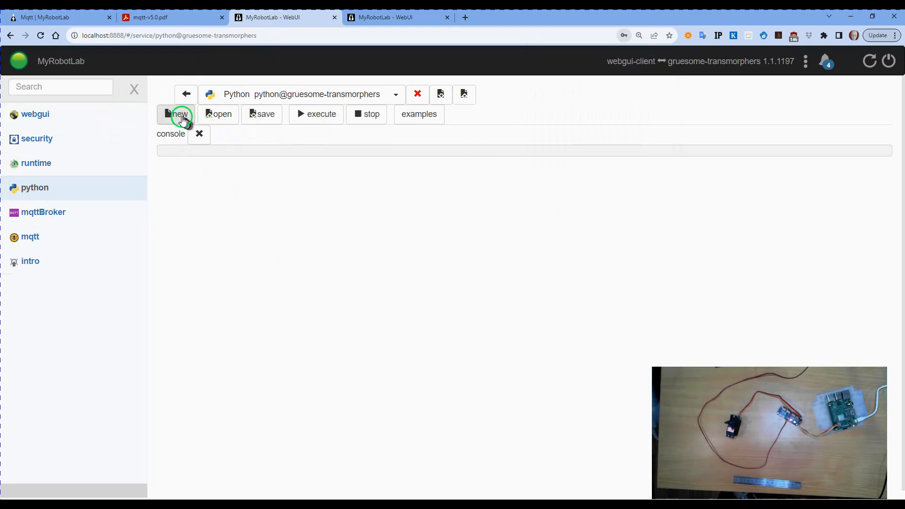
# Step: Create another new script named Demo.py on the PC's local instance
pyautogui.click(176, 114)
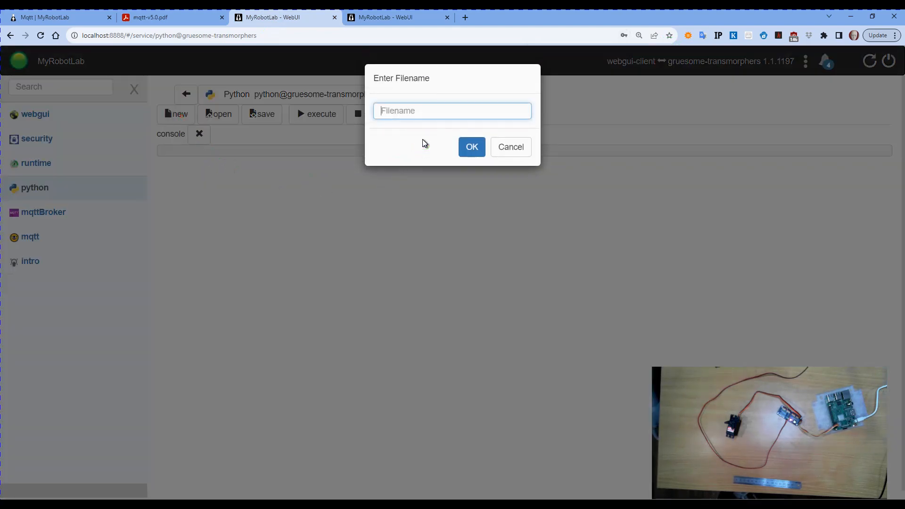
pyautogui.write('Demo.py')
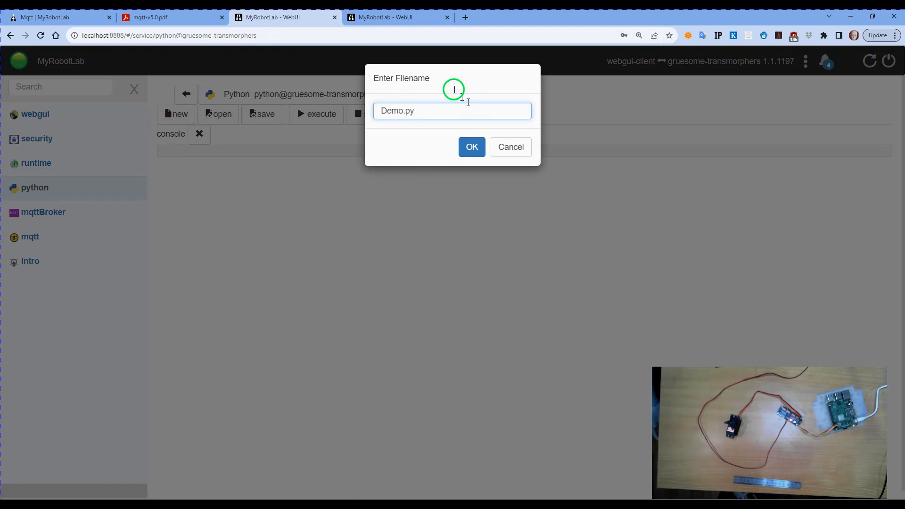
pyautogui.click(471, 146)
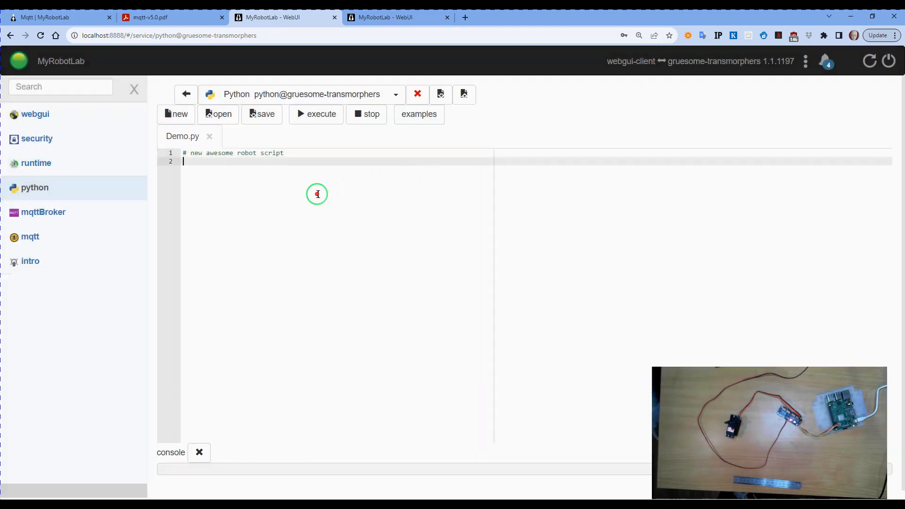
# Step: Enter print(runtime.getPlatform()) and run it, showing x86.64.windows in the console
pyautogui.write('print')
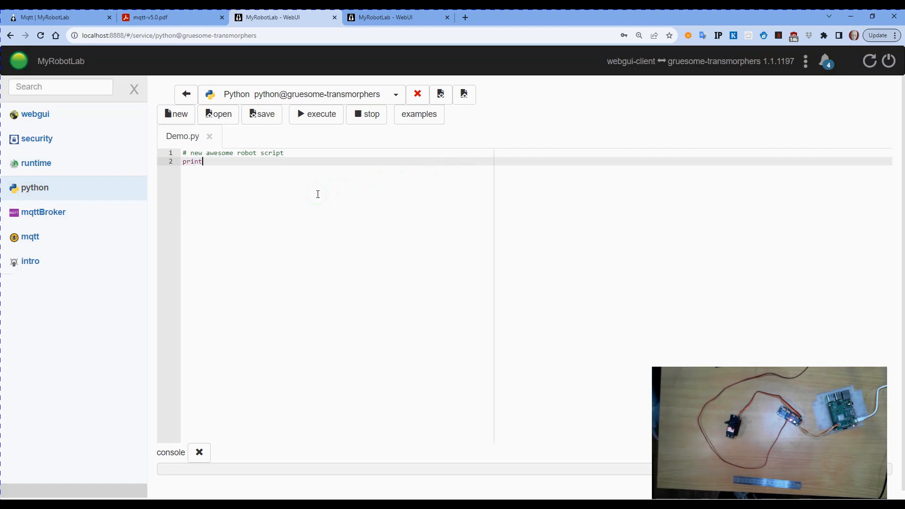
pyautogui.write('(r')
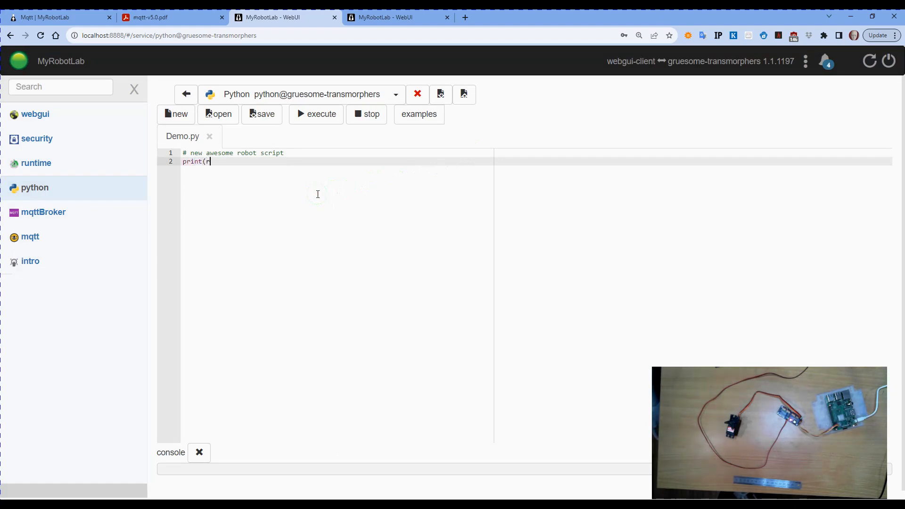
pyautogui.write('unt')
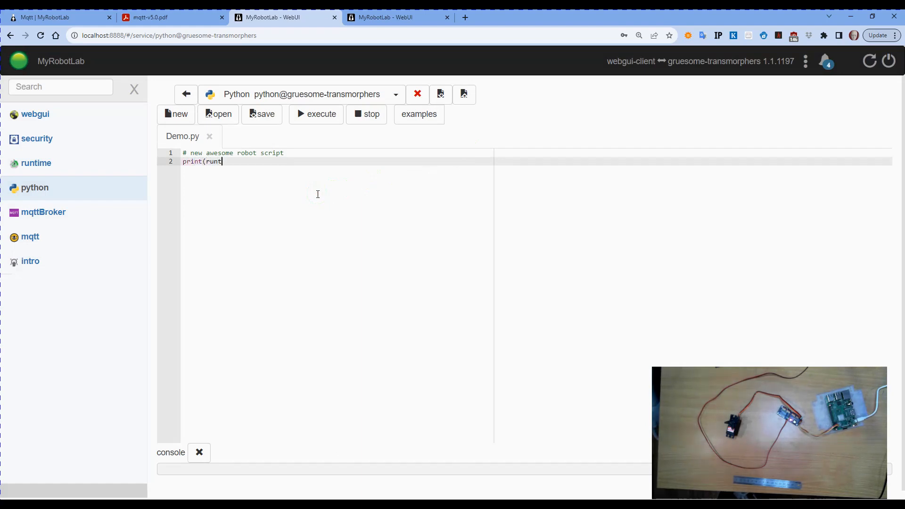
pyautogui.write('ime.')
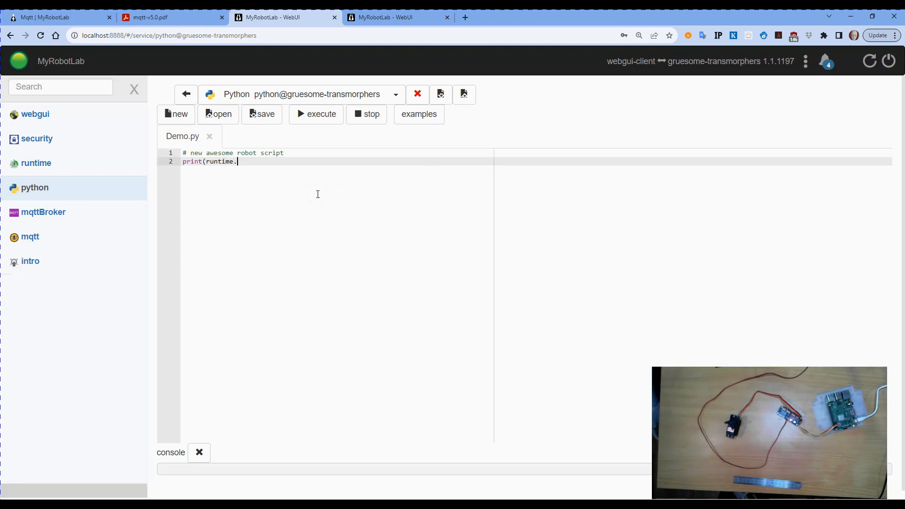
pyautogui.write('get')
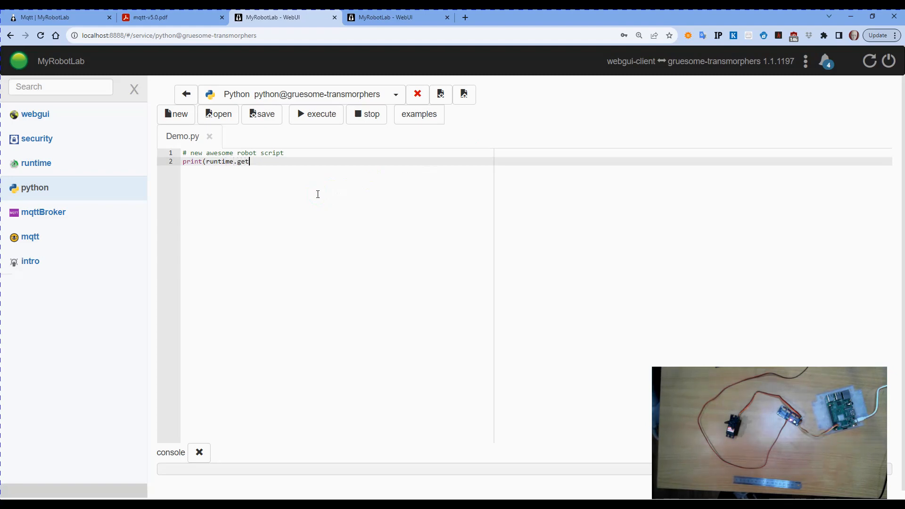
pyautogui.write('Platf')
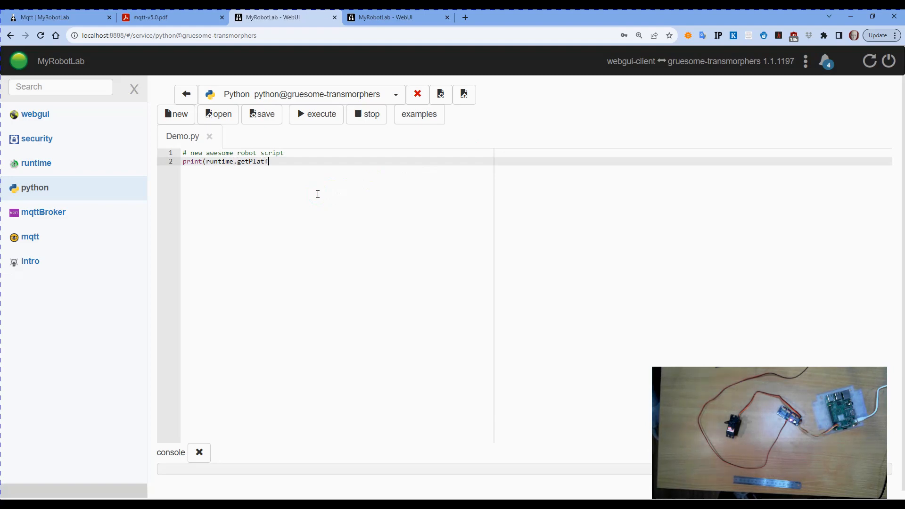
pyautogui.write('orm())')
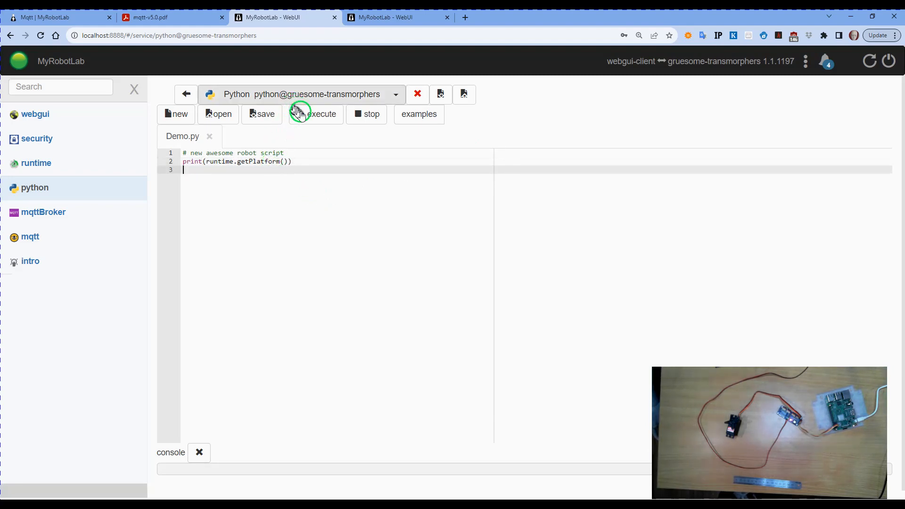
pyautogui.click(316, 114)
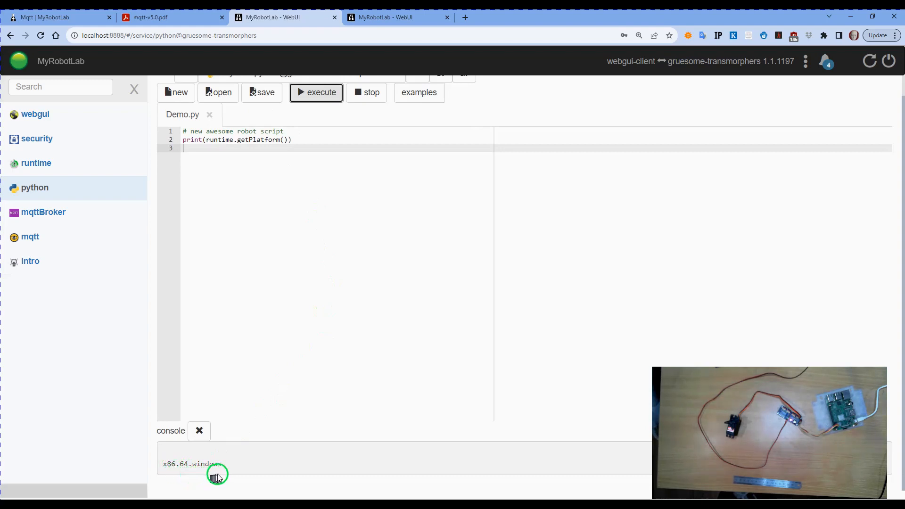
pyautogui.moveTo(244, 467)
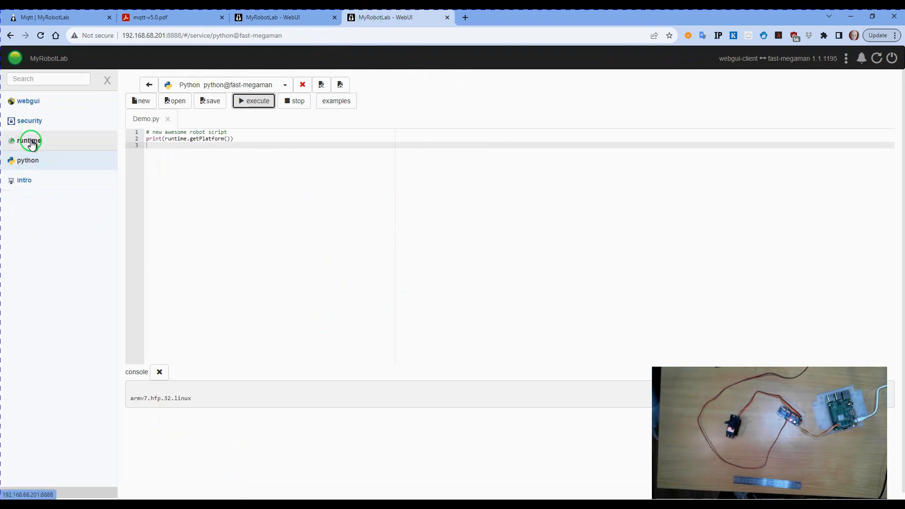
# Step: From runtime, name a new service raspi and choose RasPi as its service type
pyautogui.click(29, 141)
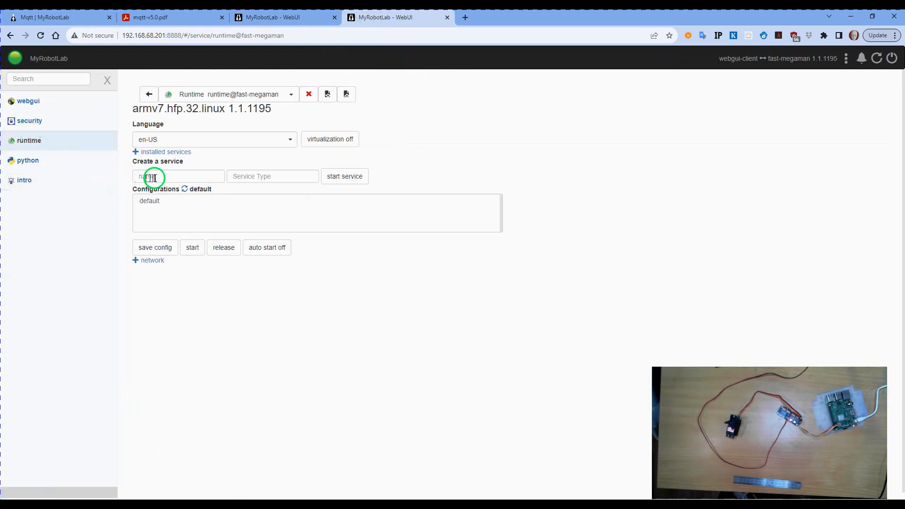
pyautogui.write('raspi')
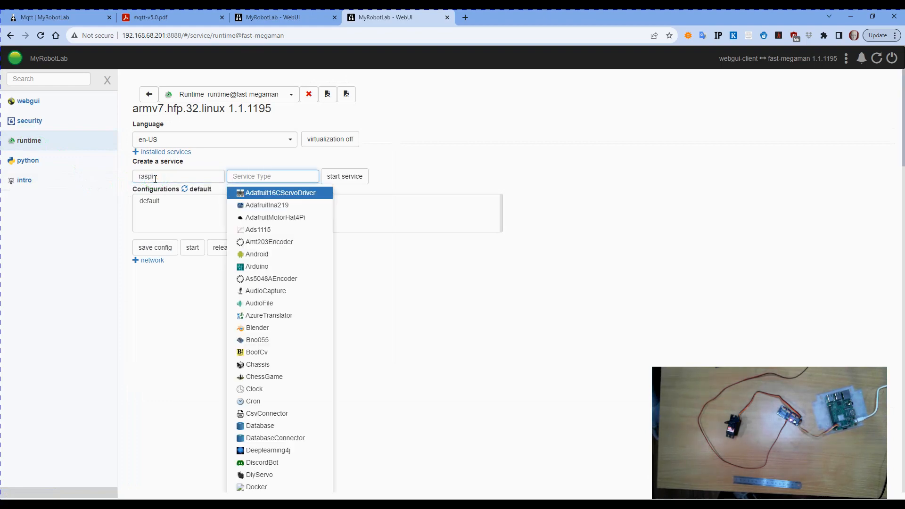
pyautogui.write('ras')
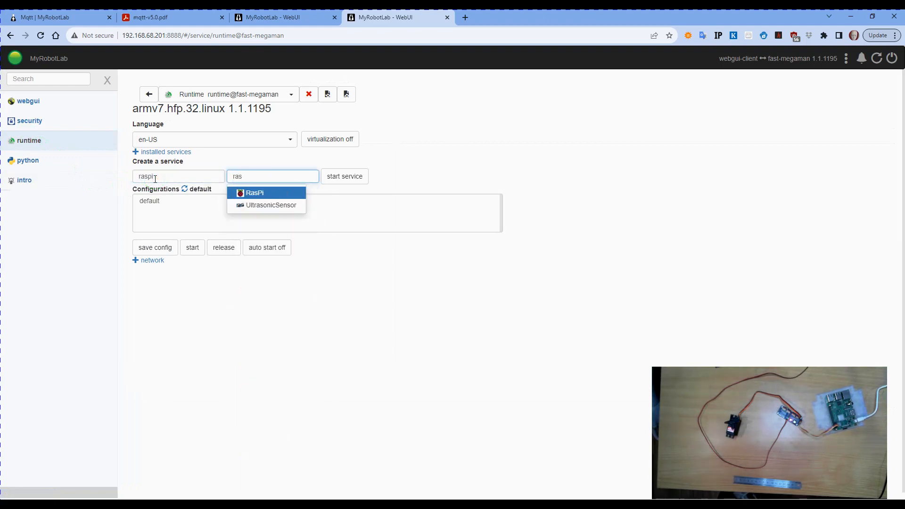
pyautogui.click(255, 198)
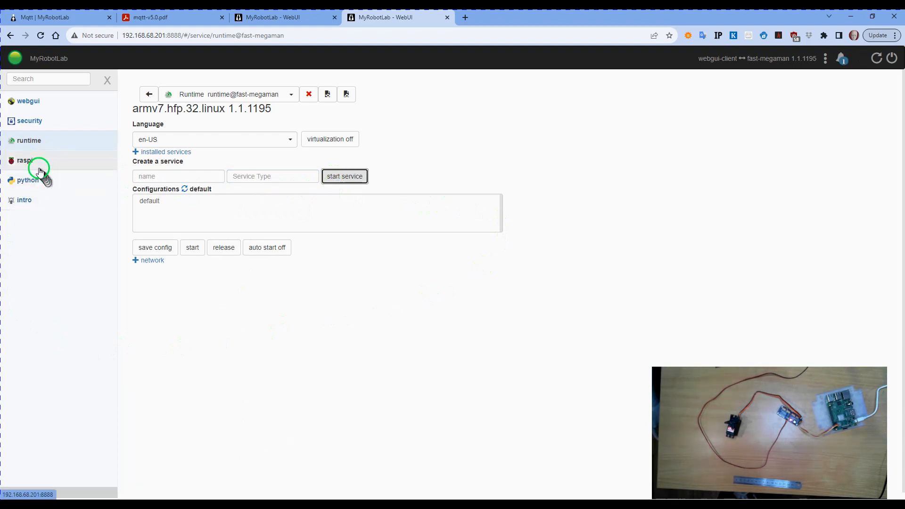
# Step: Browse the raspi service's Pins tab listing the RaspberryPi_3B_Plus GPIO pins
pyautogui.click(24, 160)
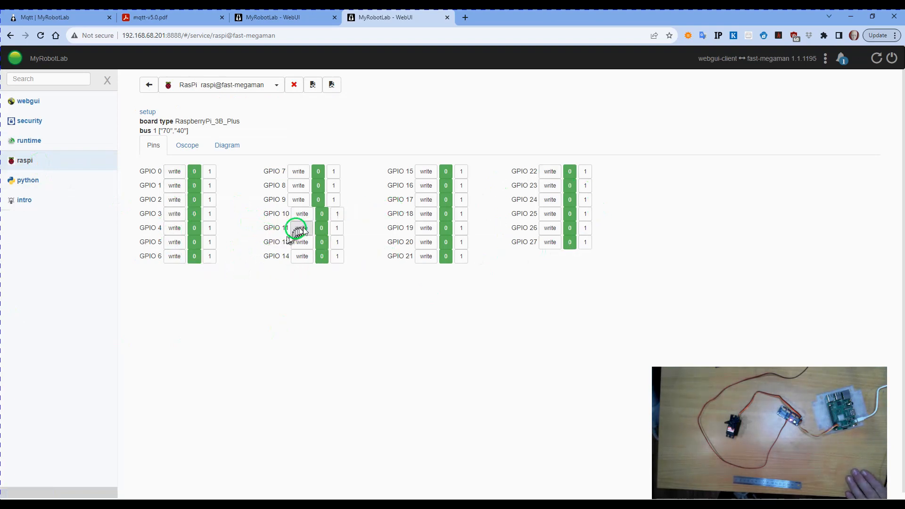
pyautogui.moveTo(175, 170)
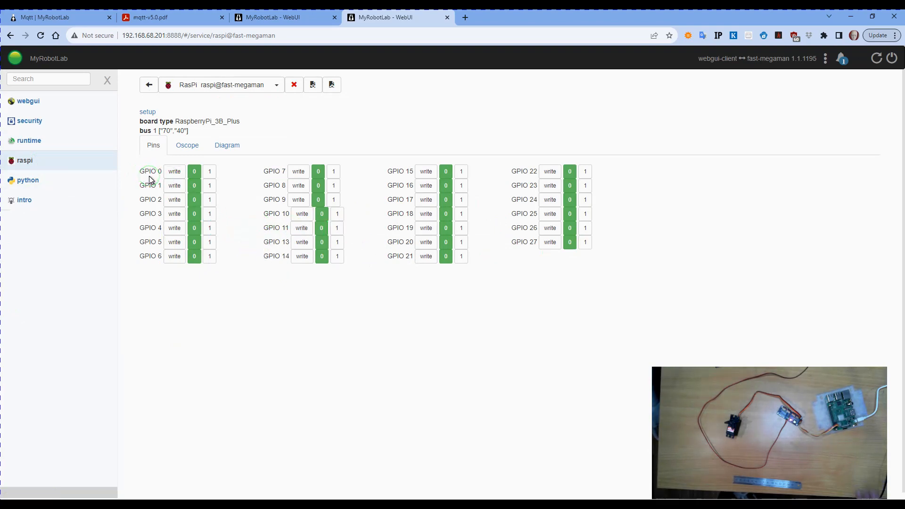
pyautogui.click(151, 170)
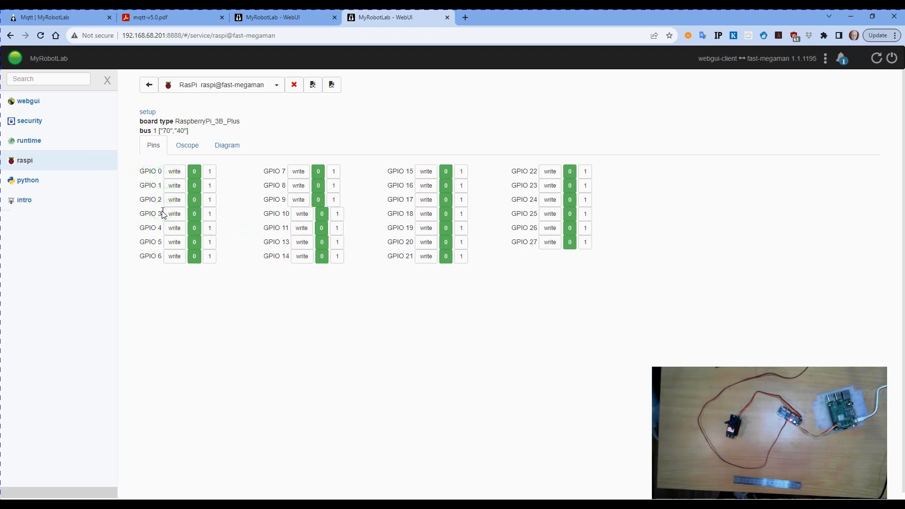
pyautogui.click(194, 170)
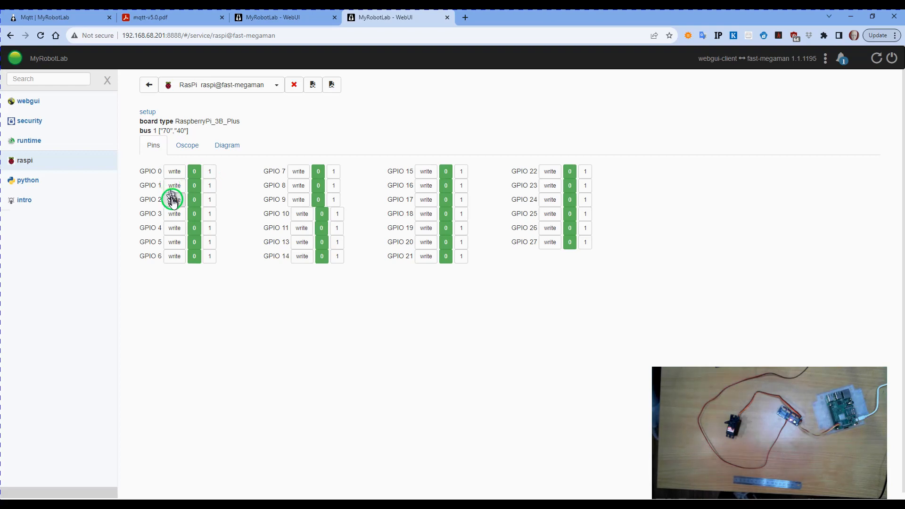
pyautogui.click(173, 199)
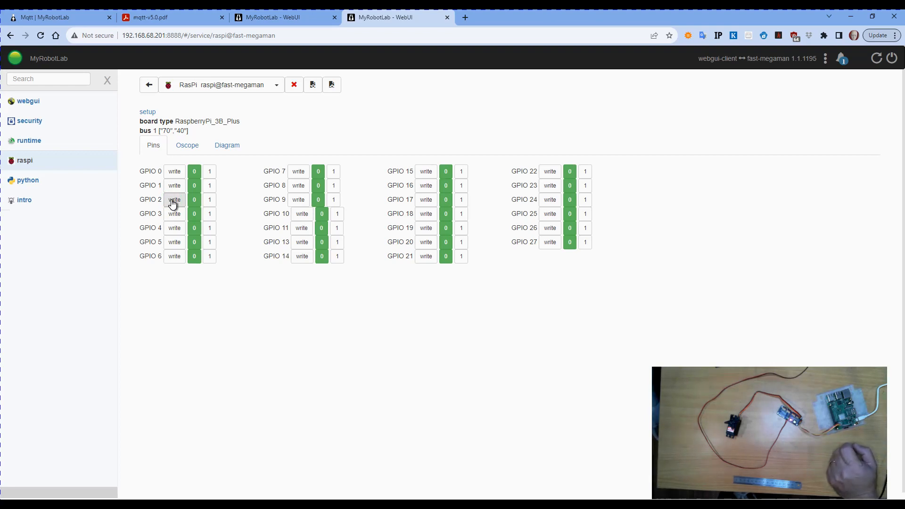
pyautogui.click(174, 200)
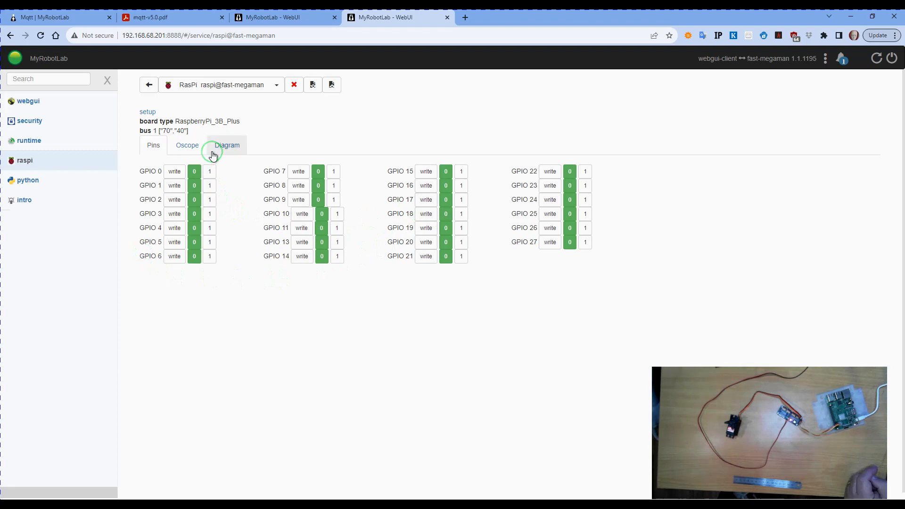
# Step: Check the Oscope view, switch GPIO 17 from write to read, and view the pinout diagram
pyautogui.click(186, 145)
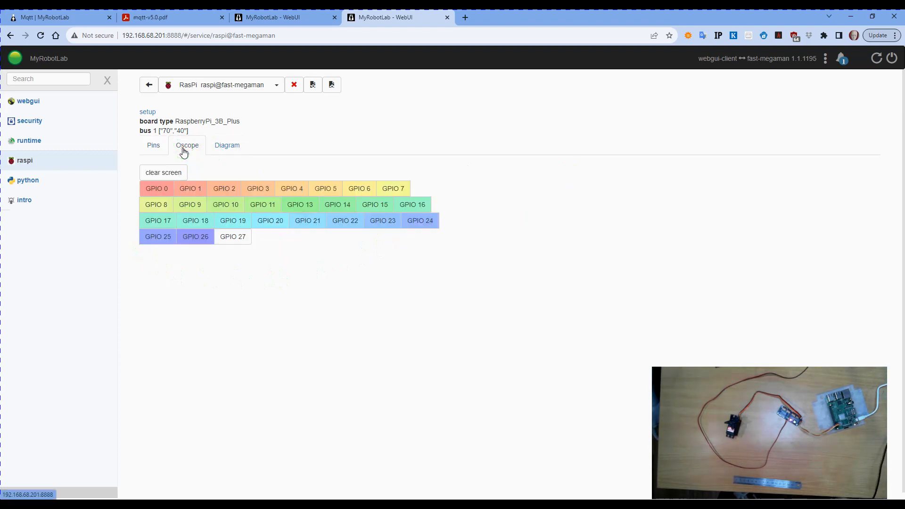
pyautogui.click(153, 145)
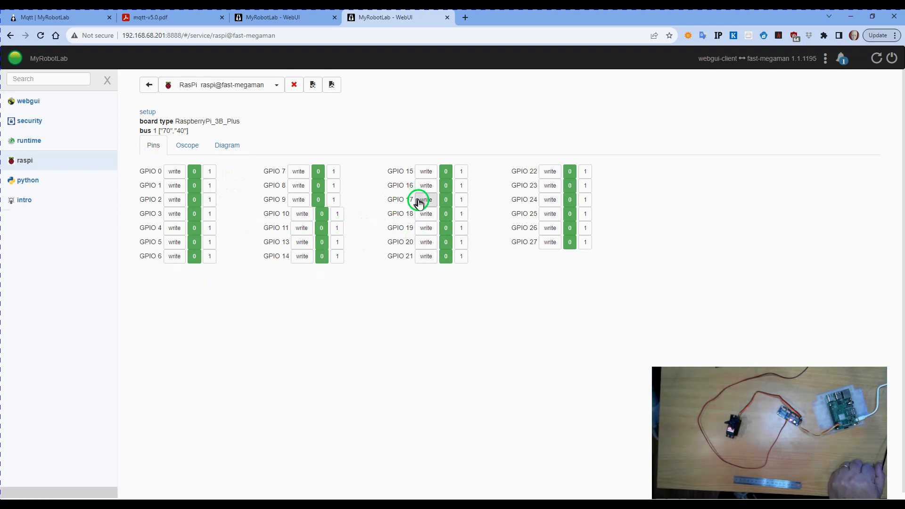
pyautogui.click(425, 200)
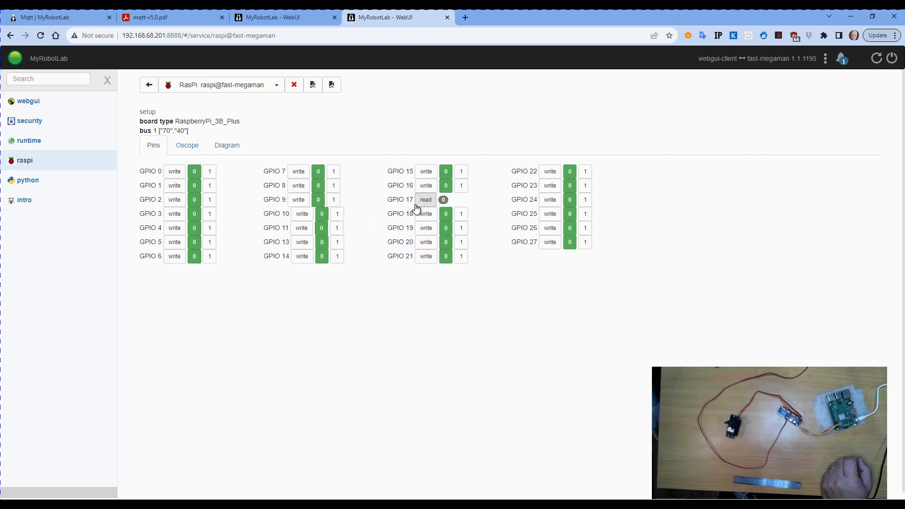
pyautogui.click(227, 145)
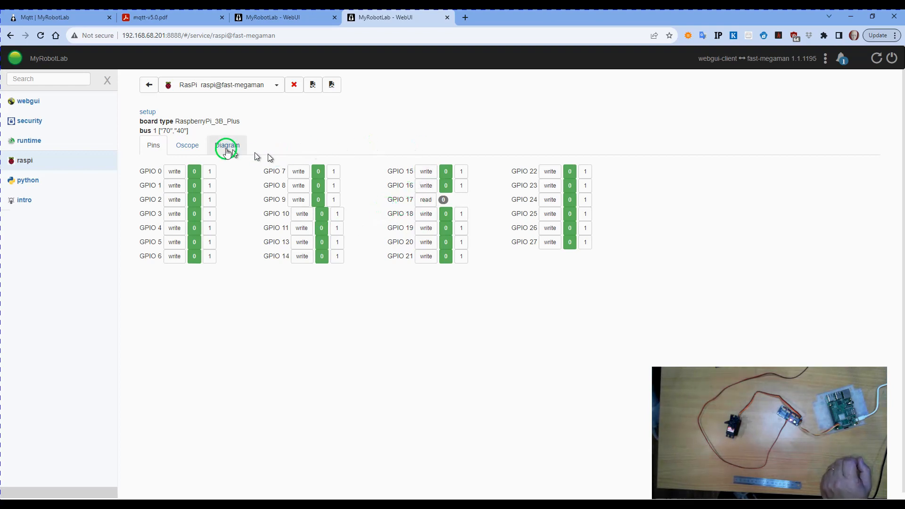
pyautogui.click(226, 145)
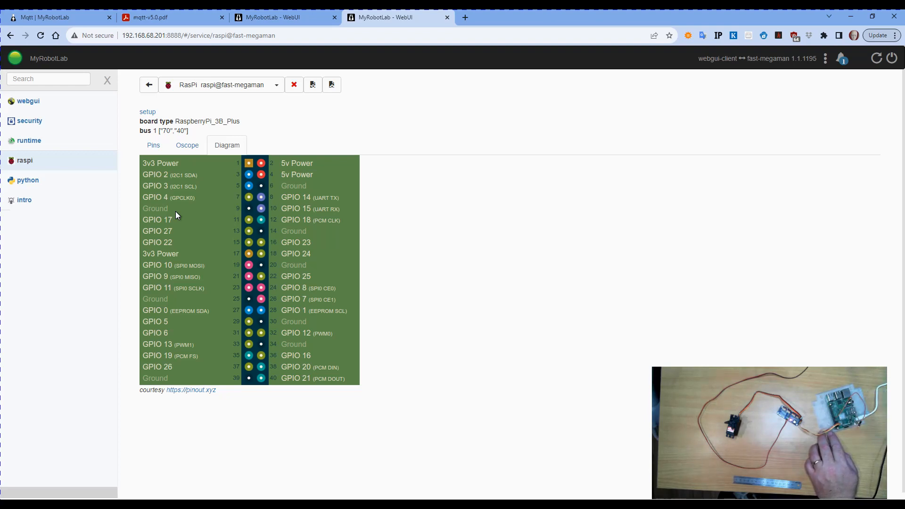
pyautogui.click(152, 145)
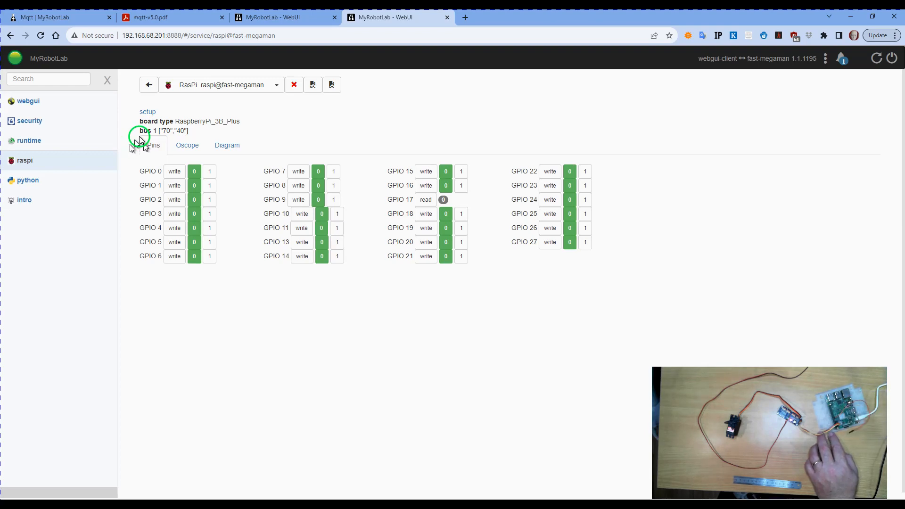
# Step: Watch GPIO 17's readings pulse as a trace in the Oscope view
pyautogui.click(187, 145)
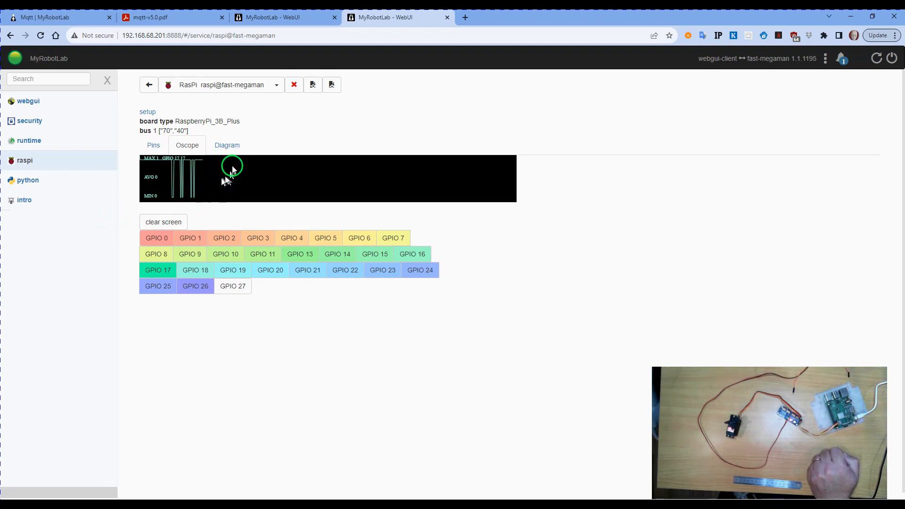
pyautogui.moveTo(328, 211)
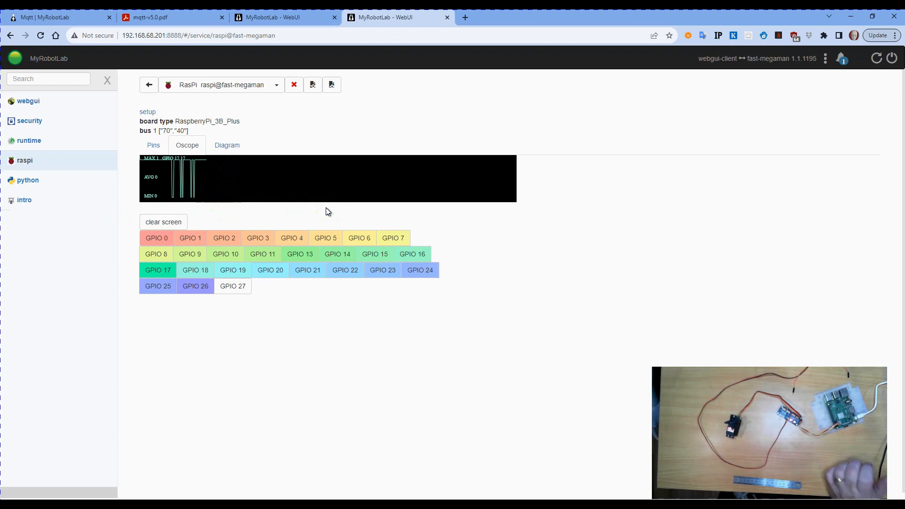
pyautogui.click(143, 177)
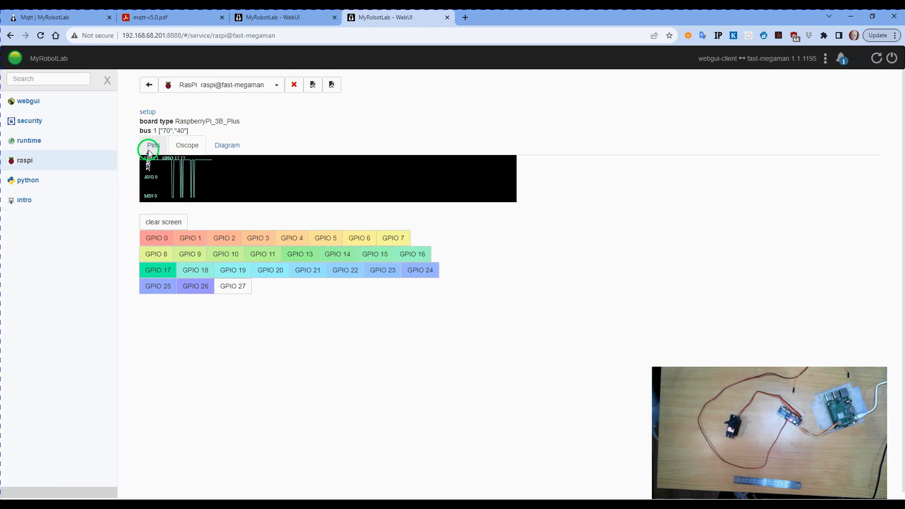
# Step: Return to the raspi pin list where GPIO 17 remains in read mode reading 0
pyautogui.click(150, 145)
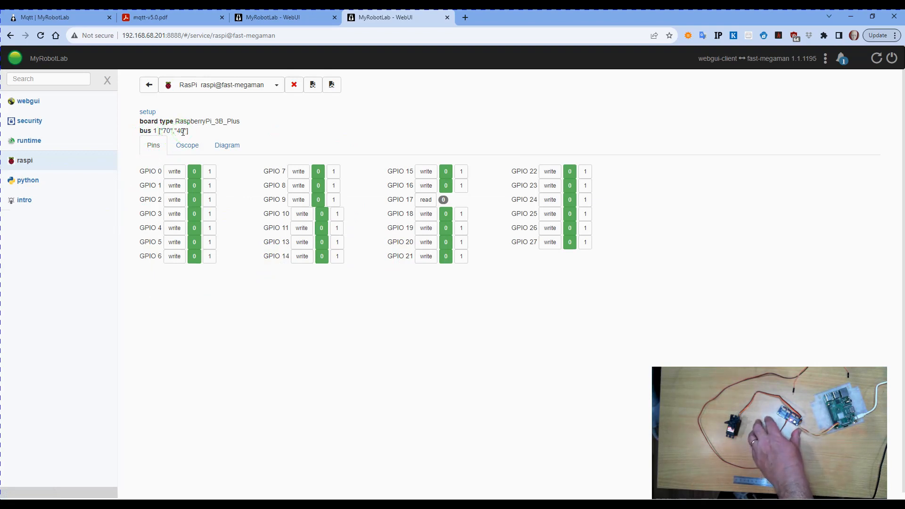
pyautogui.click(187, 145)
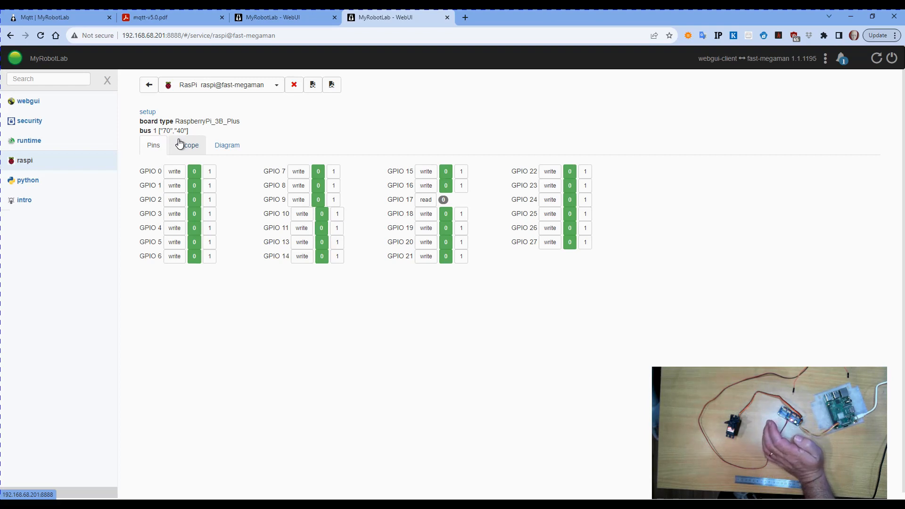
pyautogui.click(213, 145)
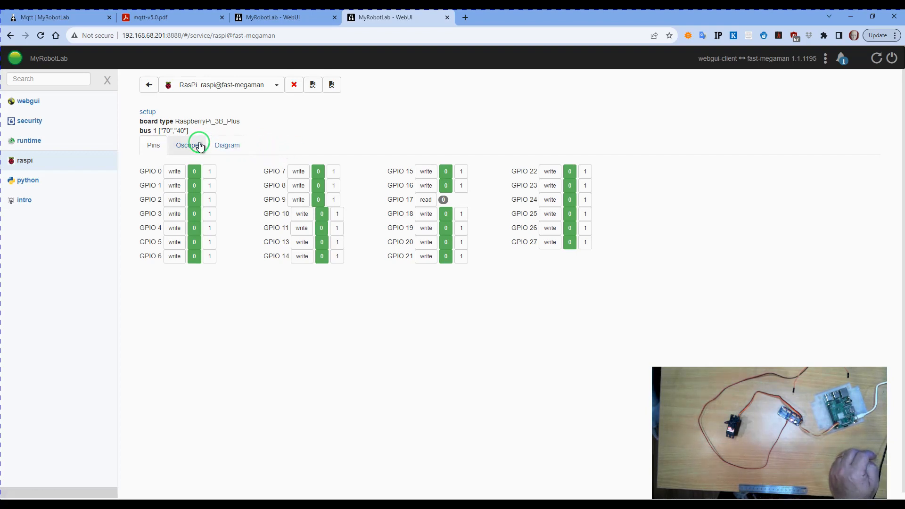
# Step: Start a new Adafruit16CServoDriver service named pca from the runtime page
pyautogui.click(29, 140)
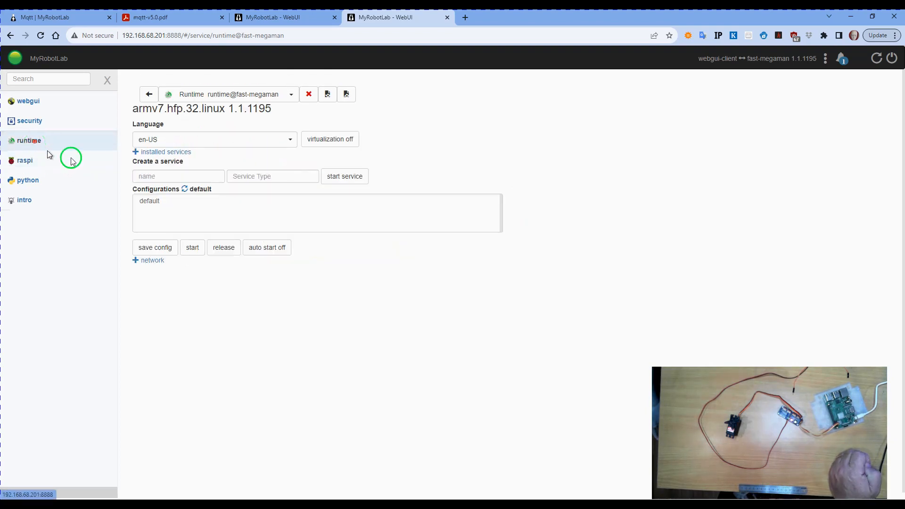
pyautogui.click(178, 176)
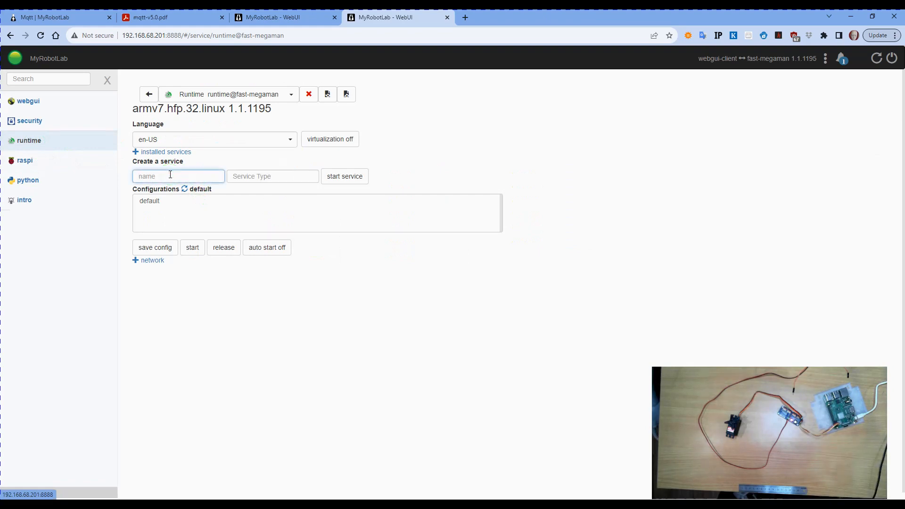
pyautogui.write('pca')
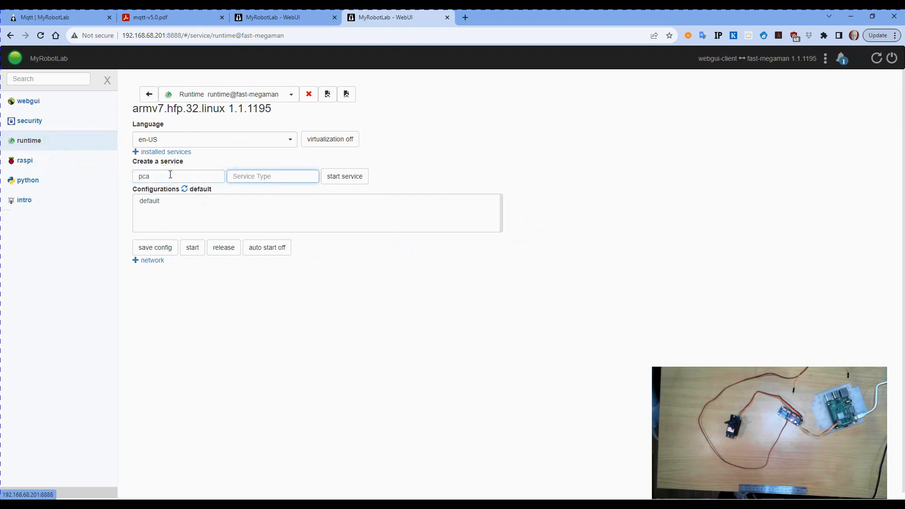
pyautogui.write('ada')
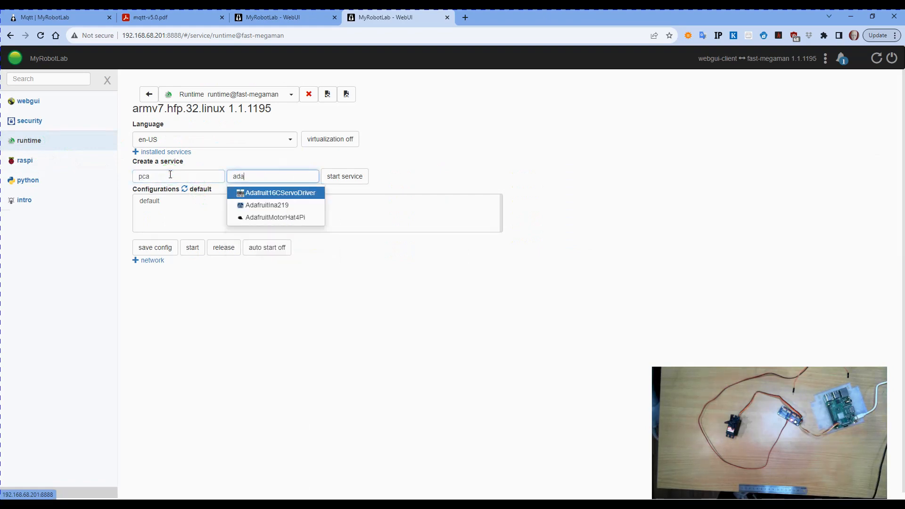
pyautogui.click(266, 192)
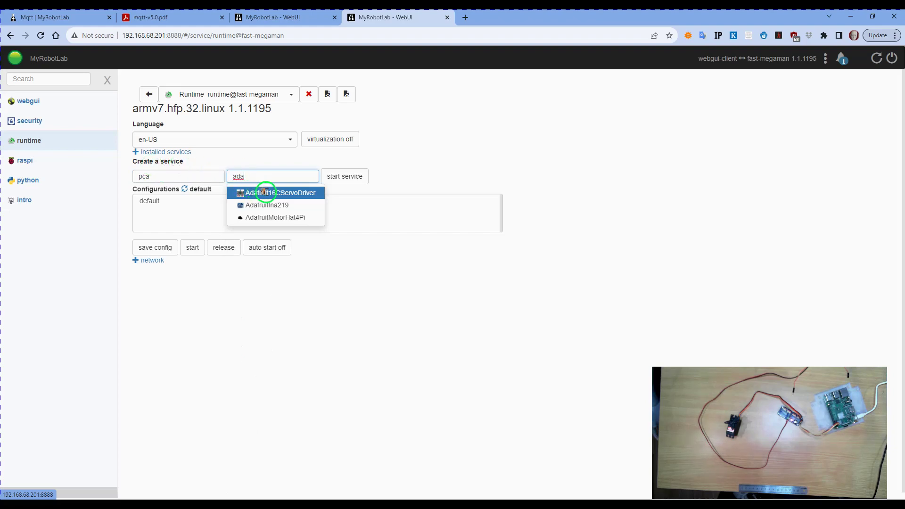
pyautogui.click(270, 193)
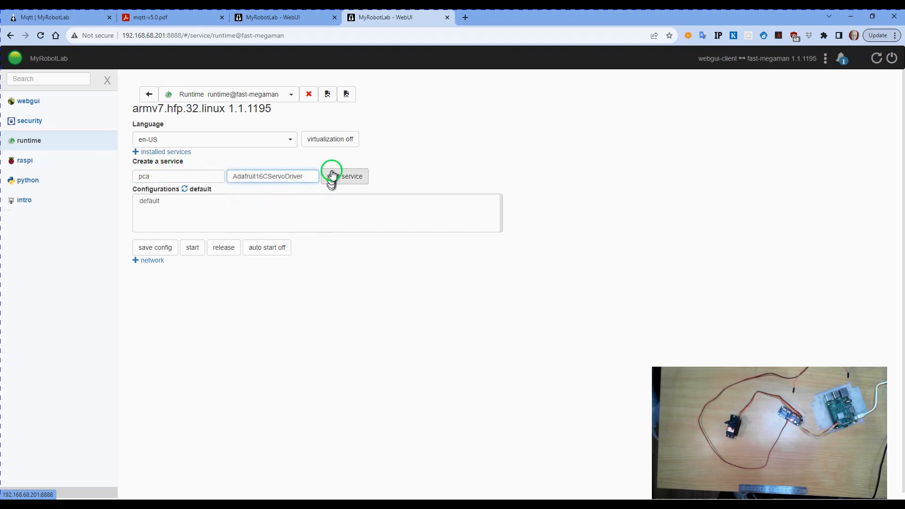
pyautogui.click(344, 176)
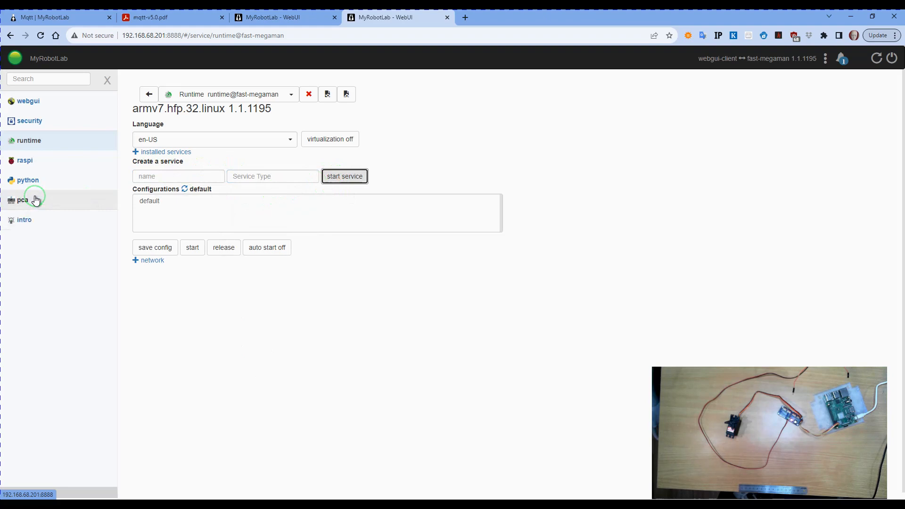
# Step: Attach pca to raspi as its I2C controller on bus 1 at address 0x40
pyautogui.click(22, 199)
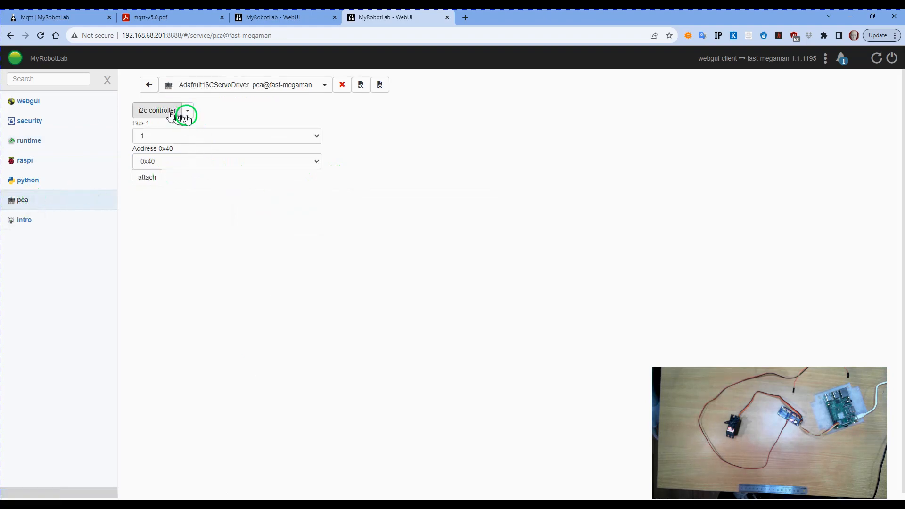
pyautogui.click(187, 110)
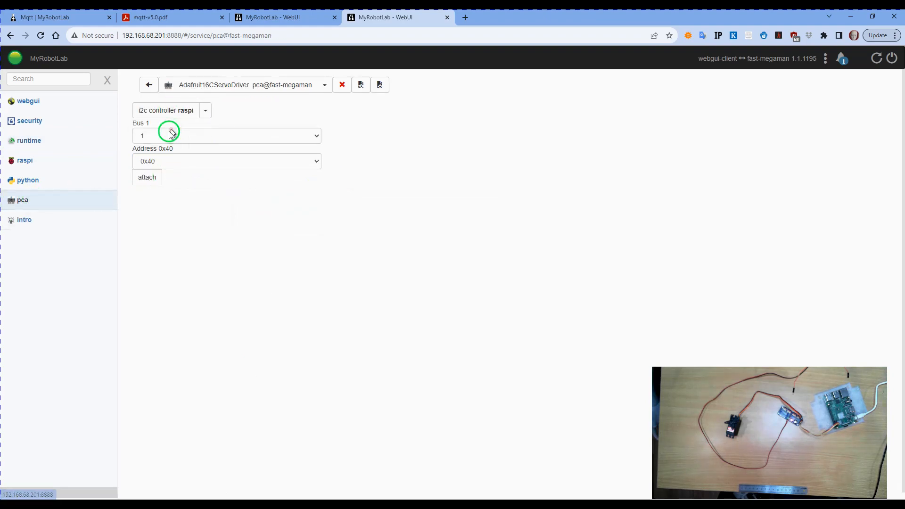
pyautogui.click(146, 177)
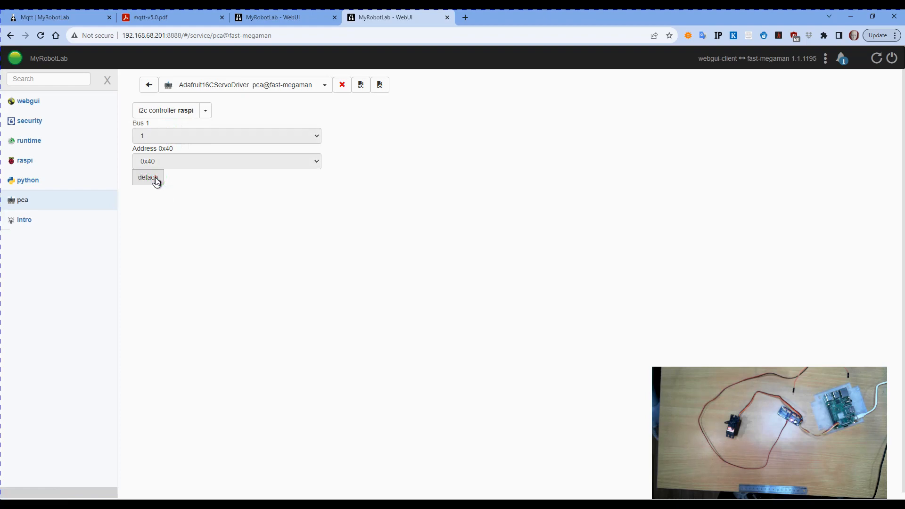
pyautogui.click(147, 177)
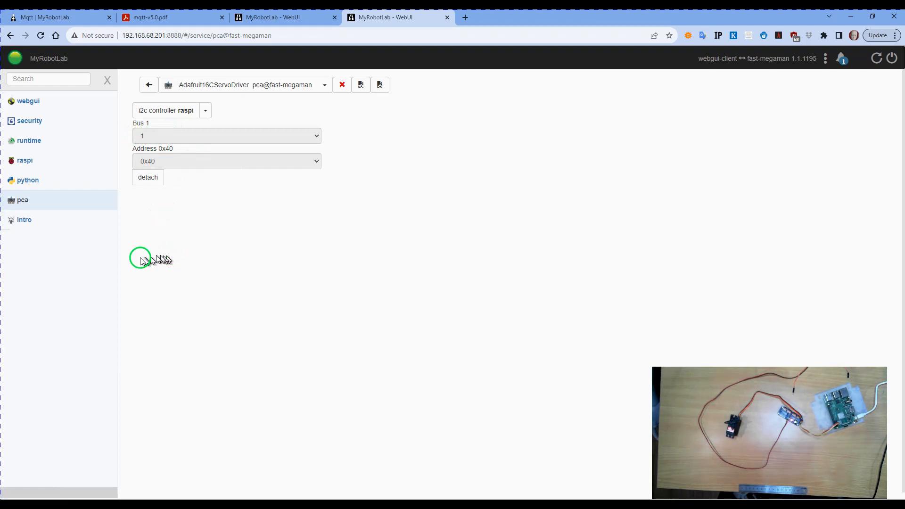
pyautogui.moveTo(213, 317)
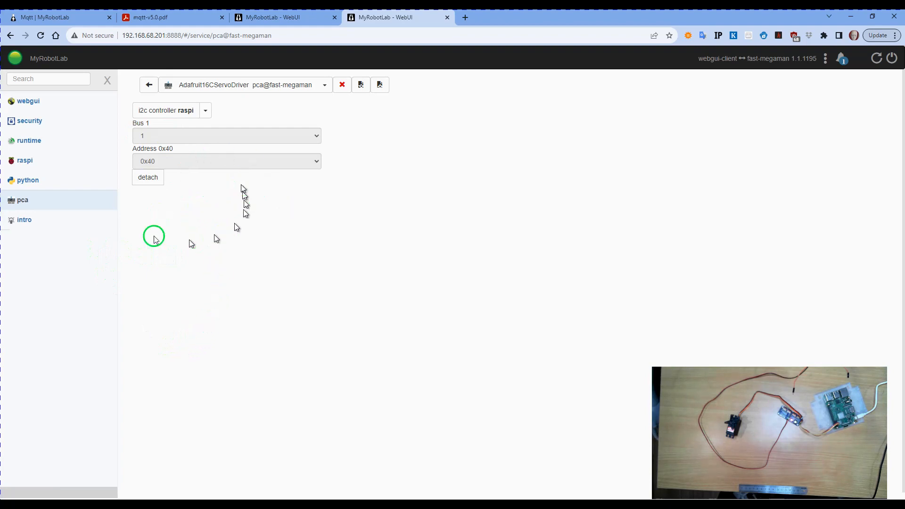
pyautogui.moveTo(172, 136)
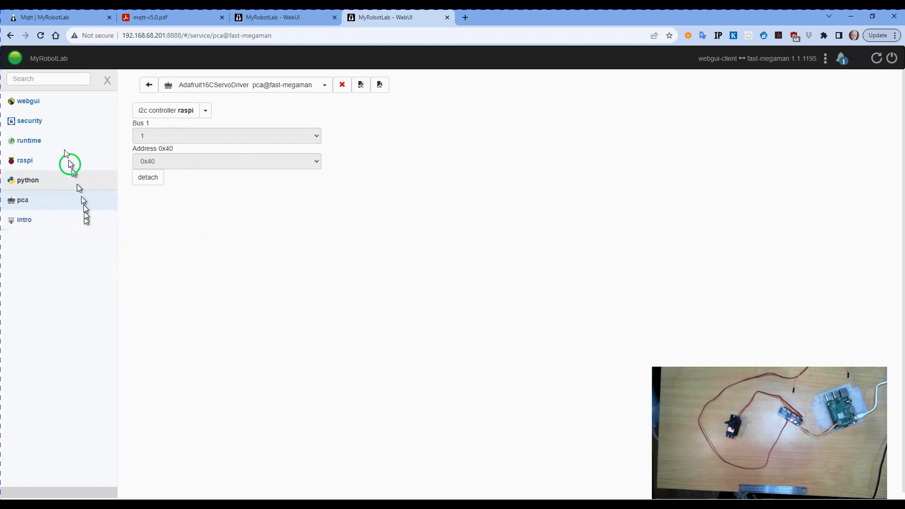
pyautogui.click(29, 141)
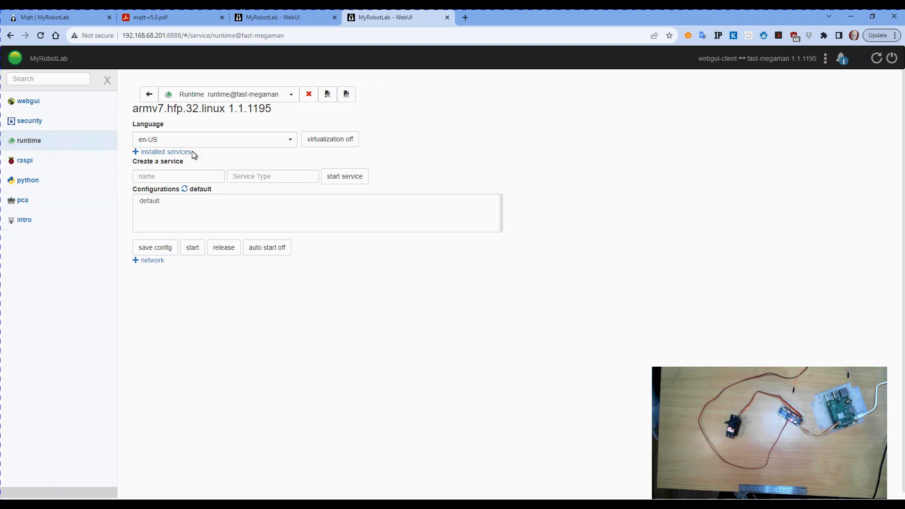
# Step: Start a new Servo service named Servo of type Servo, bringing up its control page
pyautogui.click(177, 176)
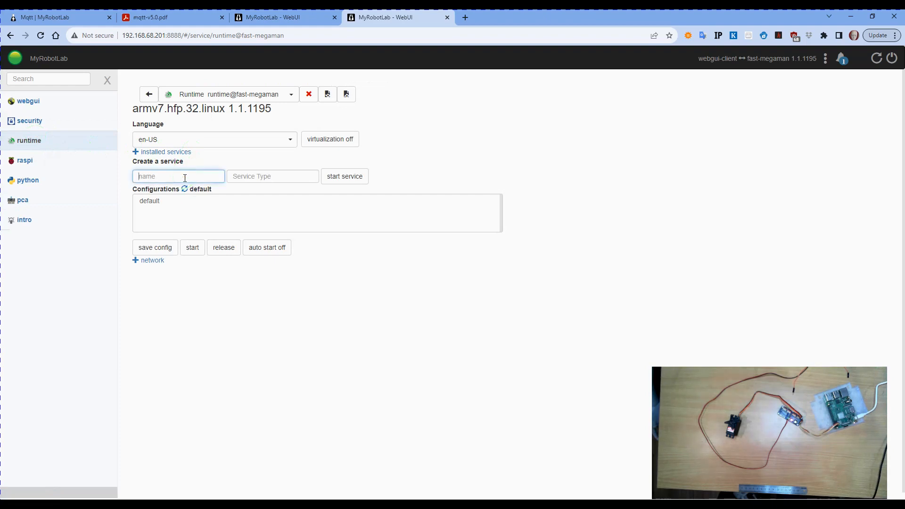
pyautogui.write('Servo')
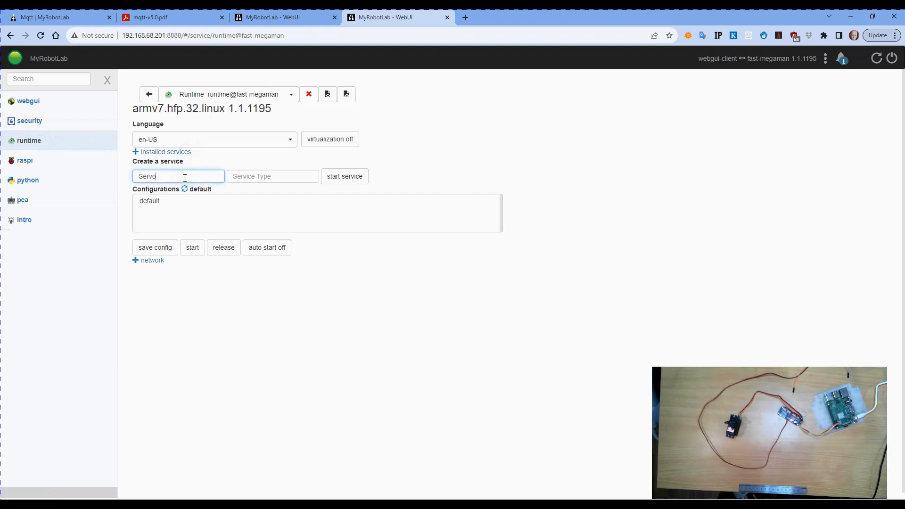
pyautogui.click(272, 176)
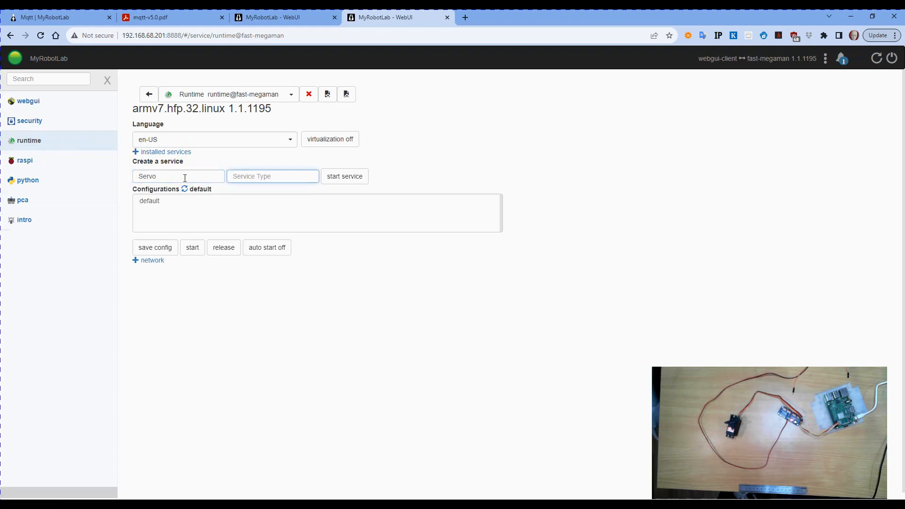
pyautogui.write('Serv')
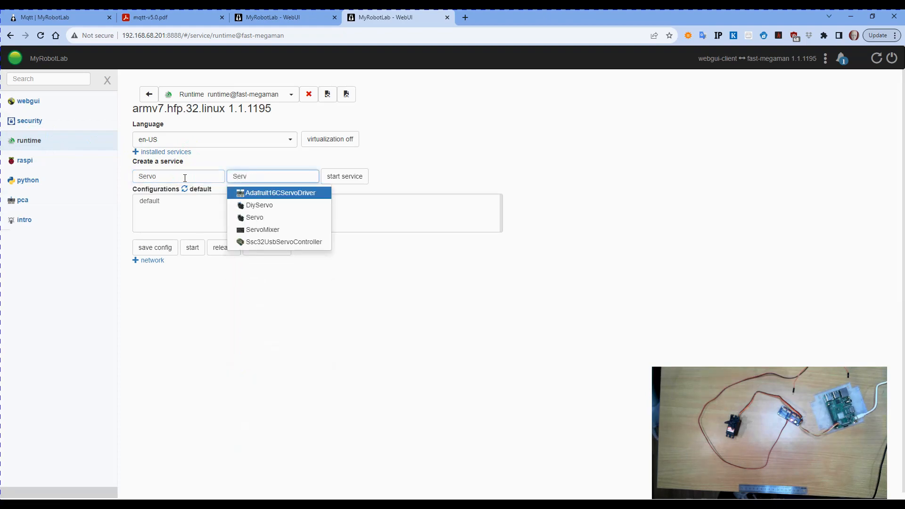
pyautogui.click(254, 217)
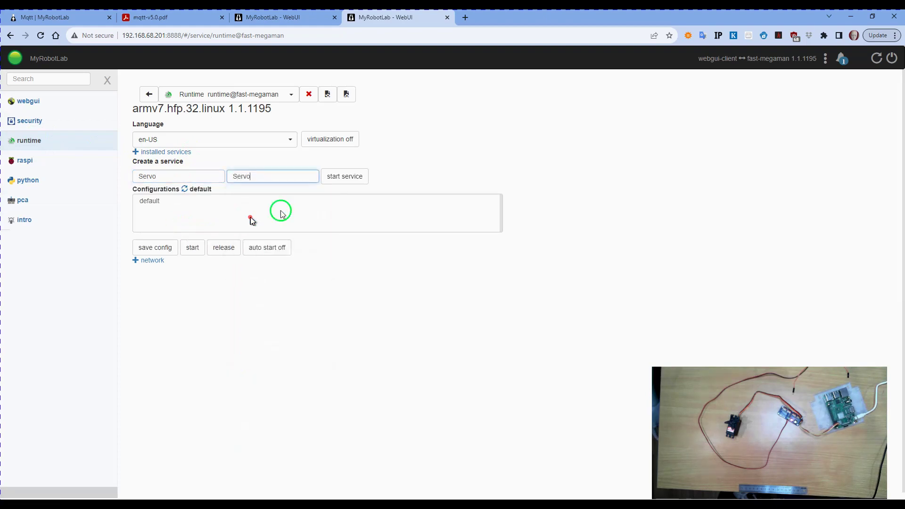
pyautogui.click(344, 177)
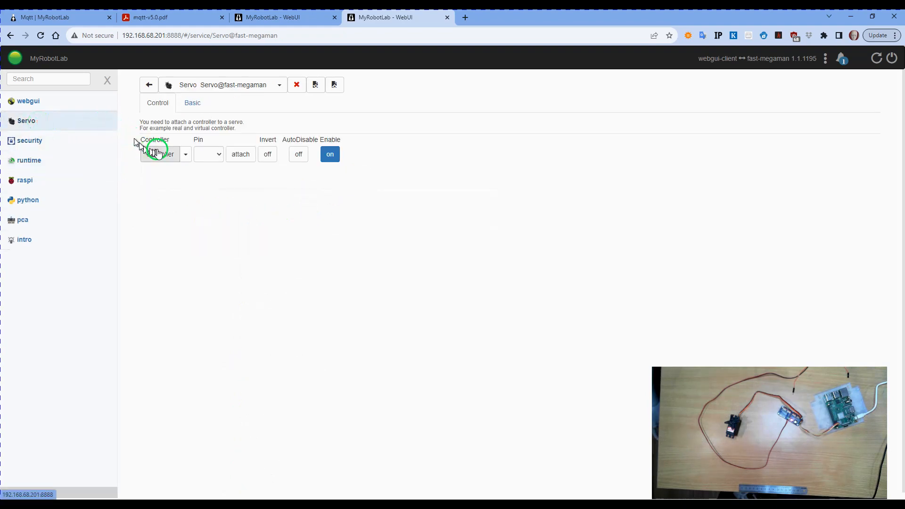
# Step: Attach the Servo to controller pca on pin 0 and show its Basic position controls
pyautogui.click(184, 155)
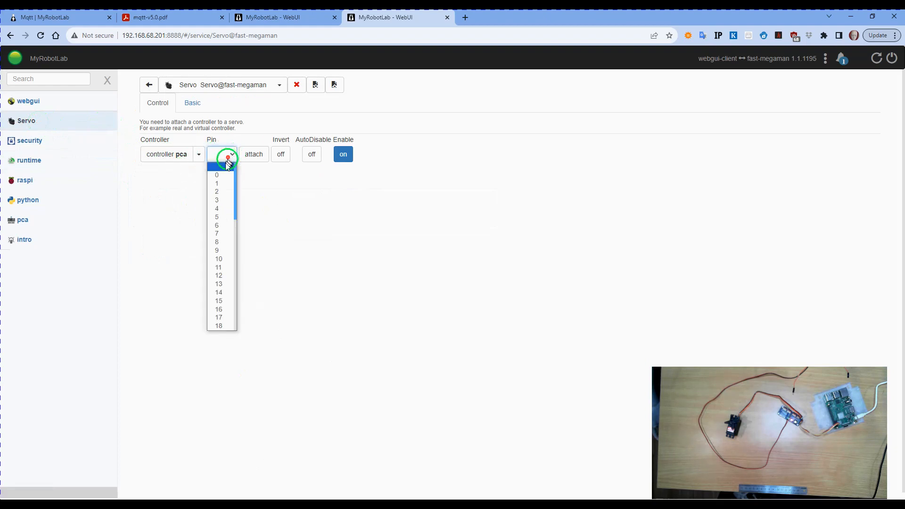
pyautogui.click(217, 176)
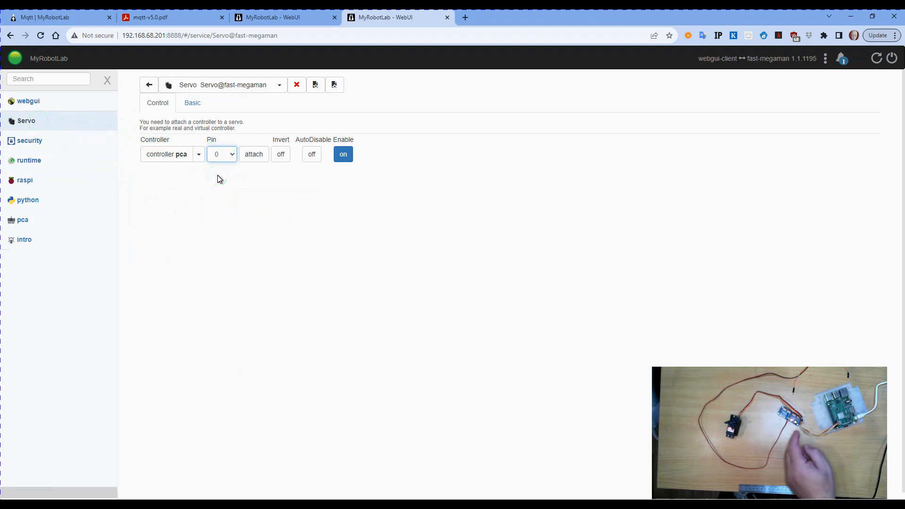
pyautogui.click(253, 155)
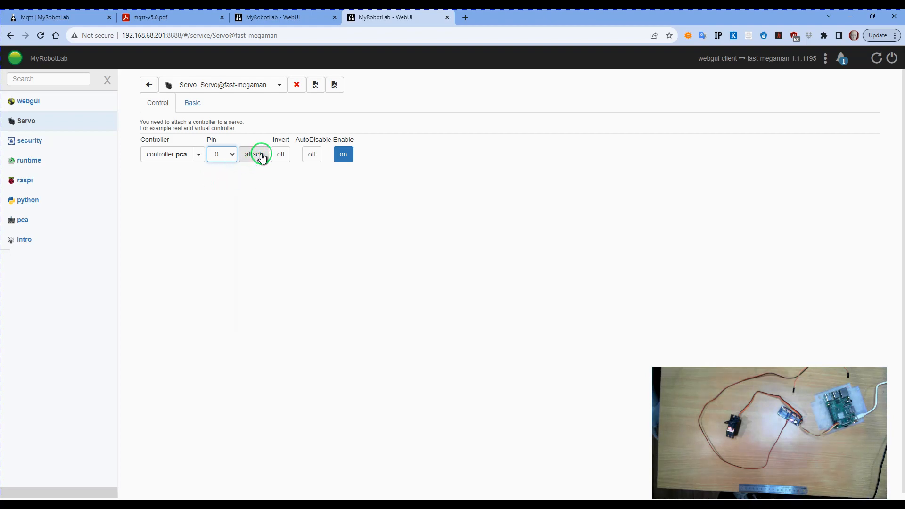
pyautogui.click(190, 103)
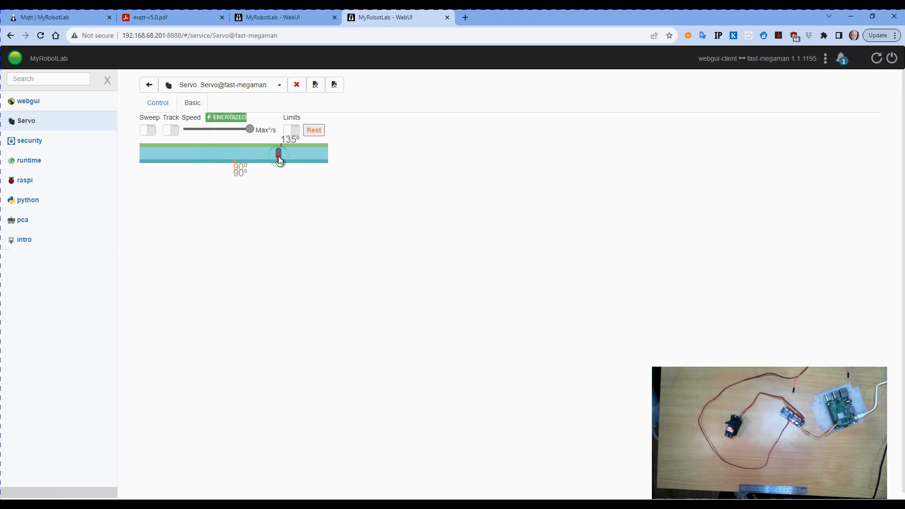
# Step: Drive the servo to 150° then back to 46°, then return to the raspi and intro pages
pyautogui.moveTo(279, 153); pyautogui.dragTo(295, 153)
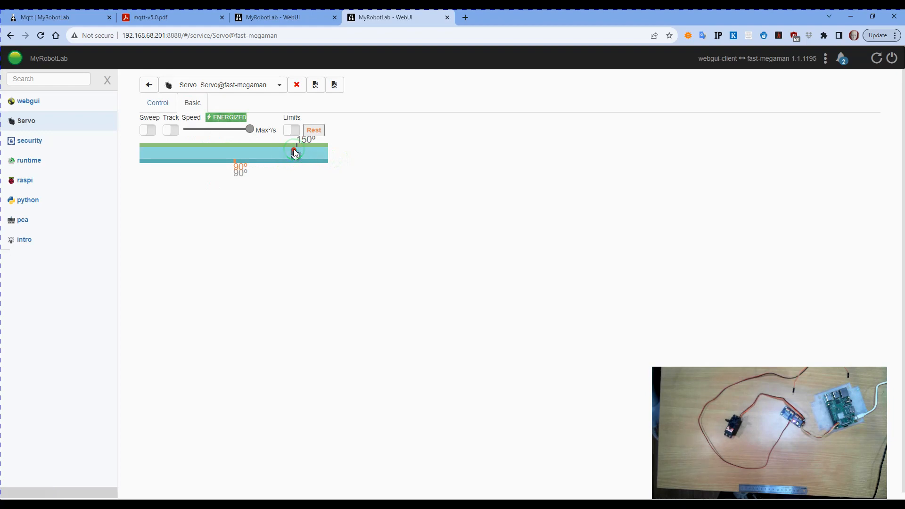
pyautogui.moveTo(294, 153); pyautogui.dragTo(192, 173)
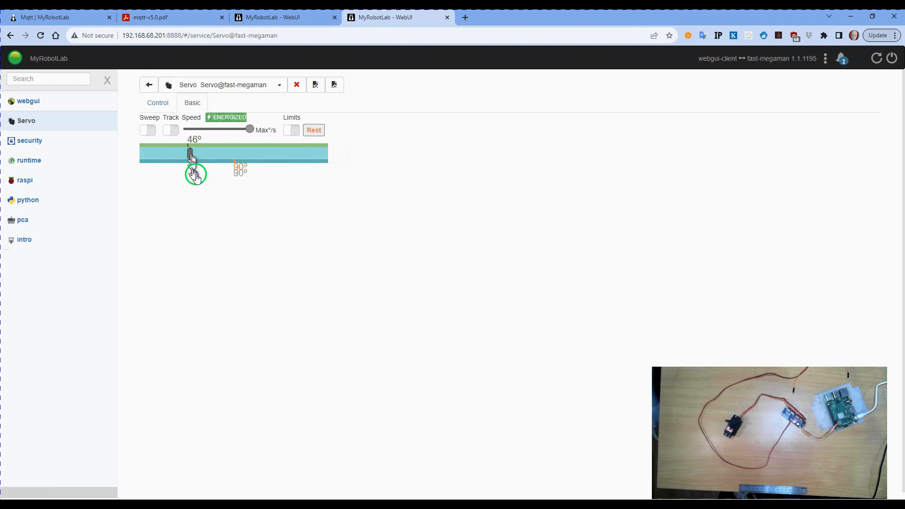
pyautogui.moveTo(49, 183)
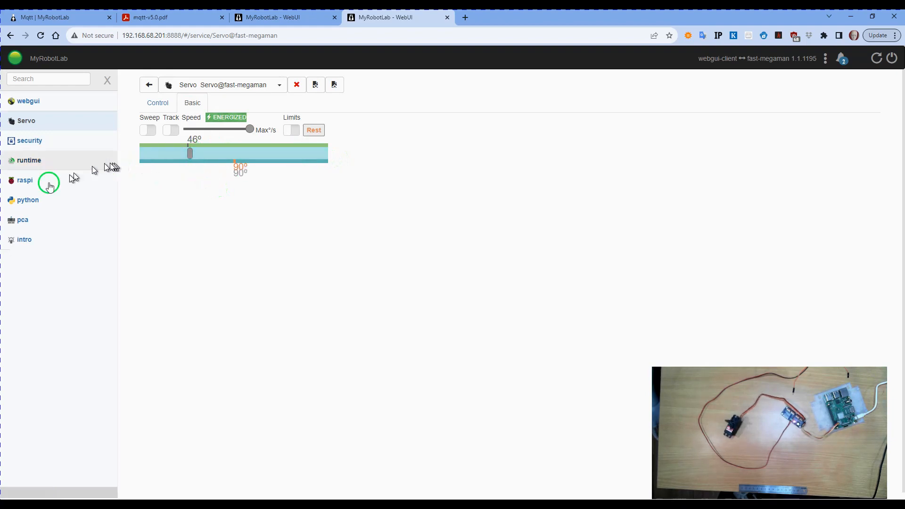
pyautogui.click(24, 180)
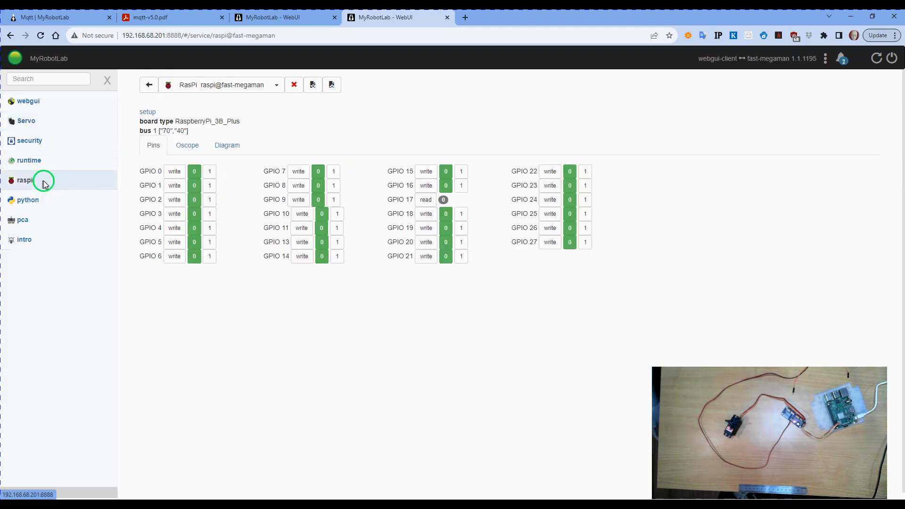
pyautogui.click(24, 240)
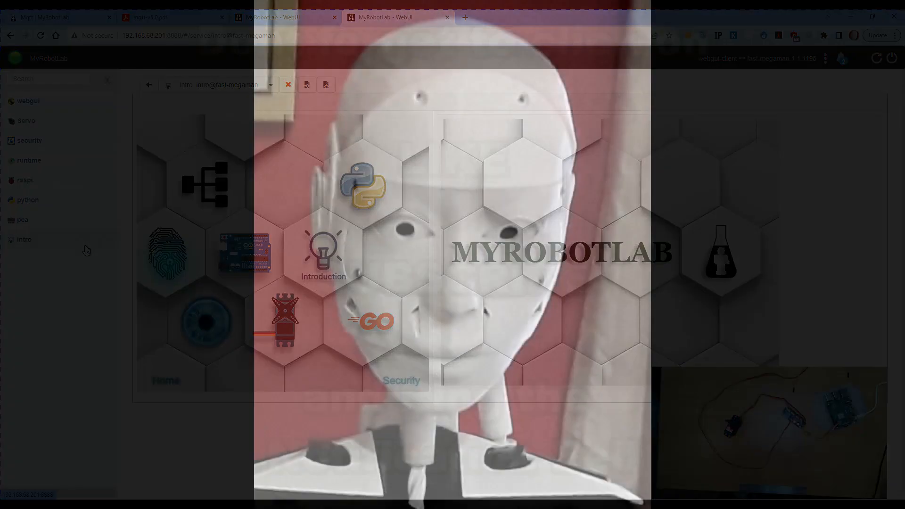